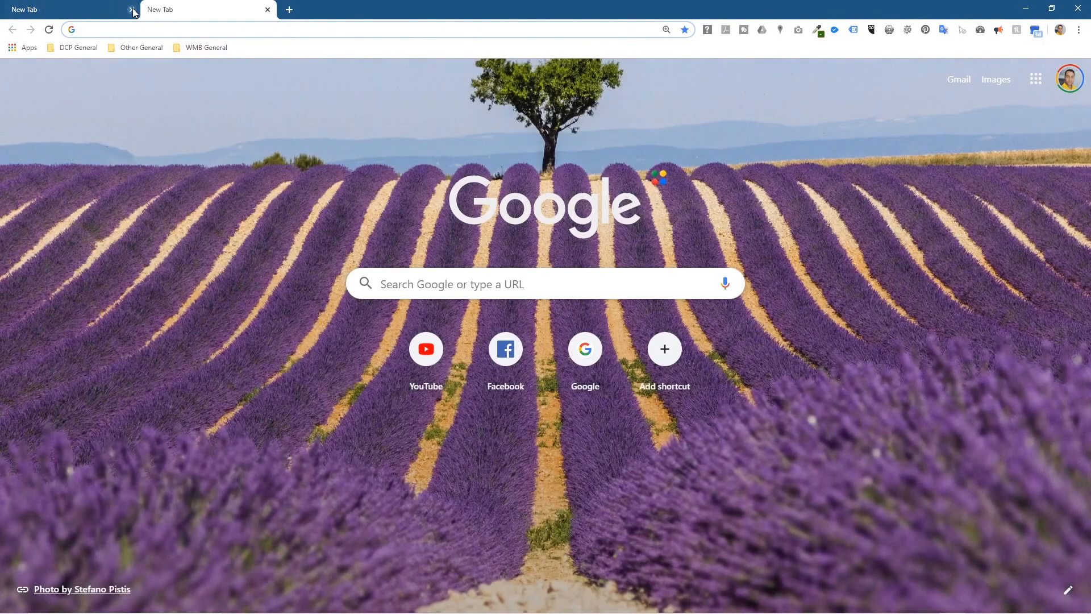
# Step: Search 'blender' from the address bar and land on the blender.org home page
pyautogui.write('blender')
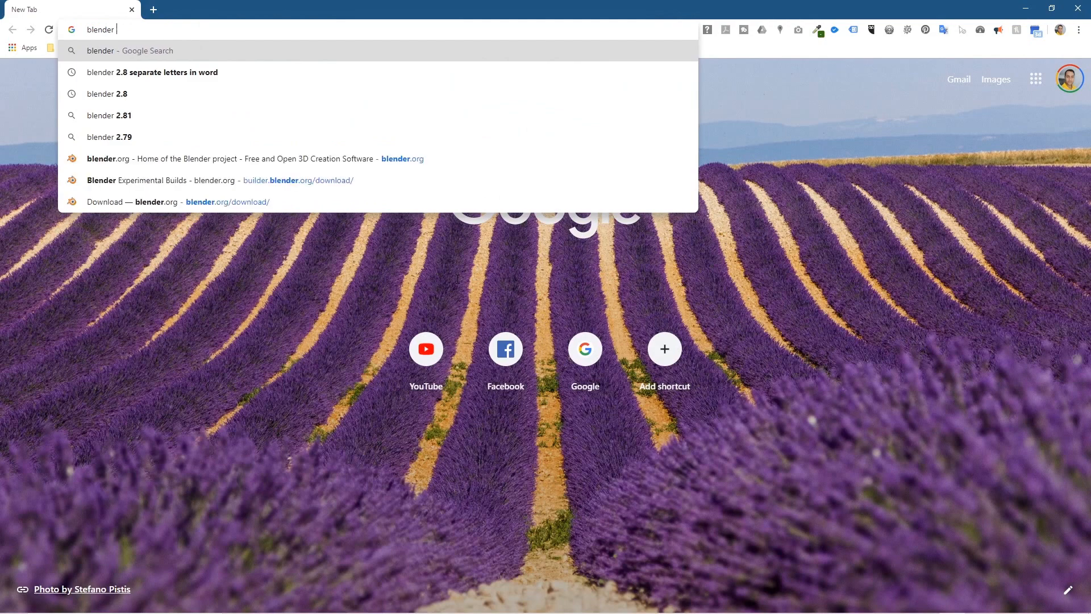
pyautogui.press('Return')
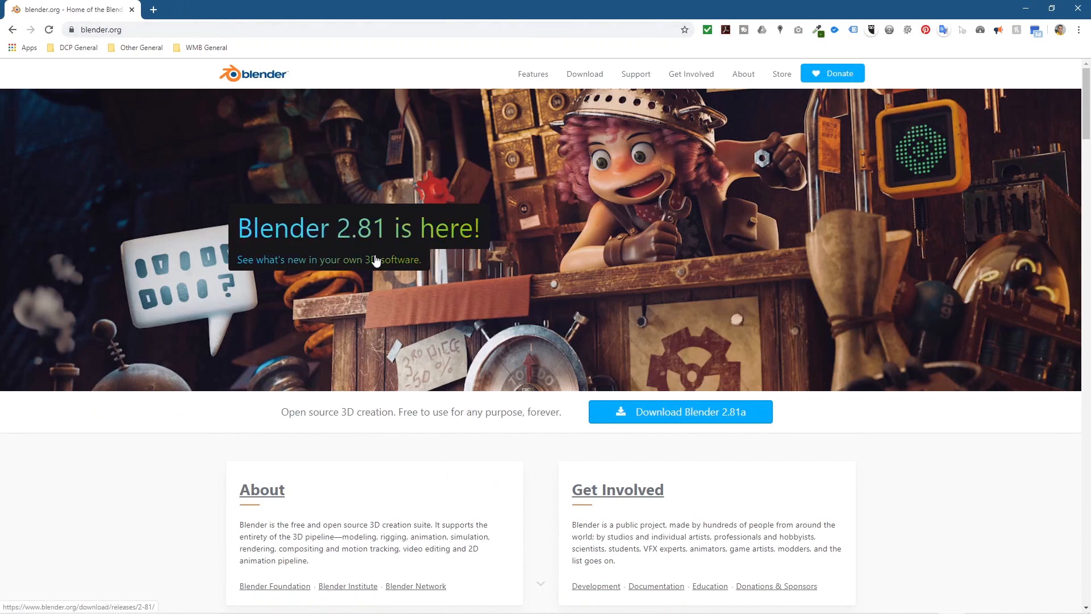
pyautogui.moveTo(367, 239)
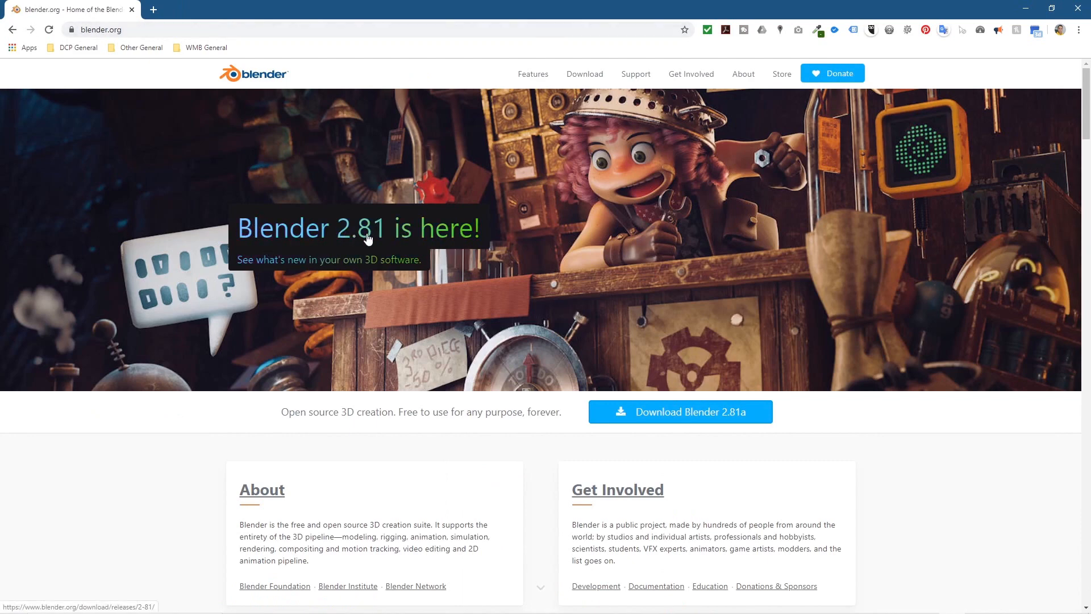
pyautogui.moveTo(354, 233)
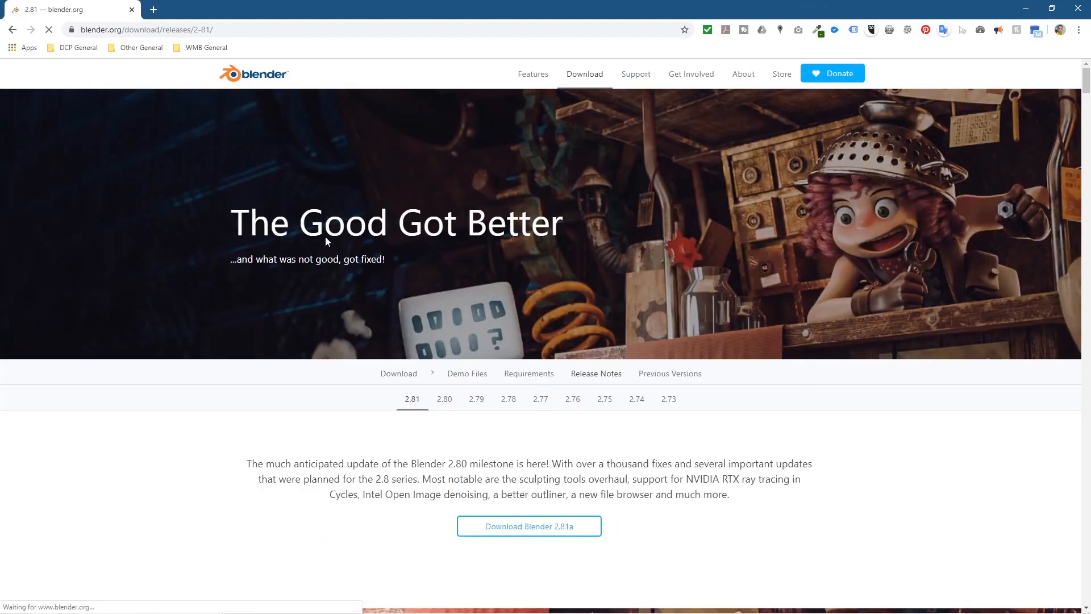
pyautogui.moveTo(524, 238)
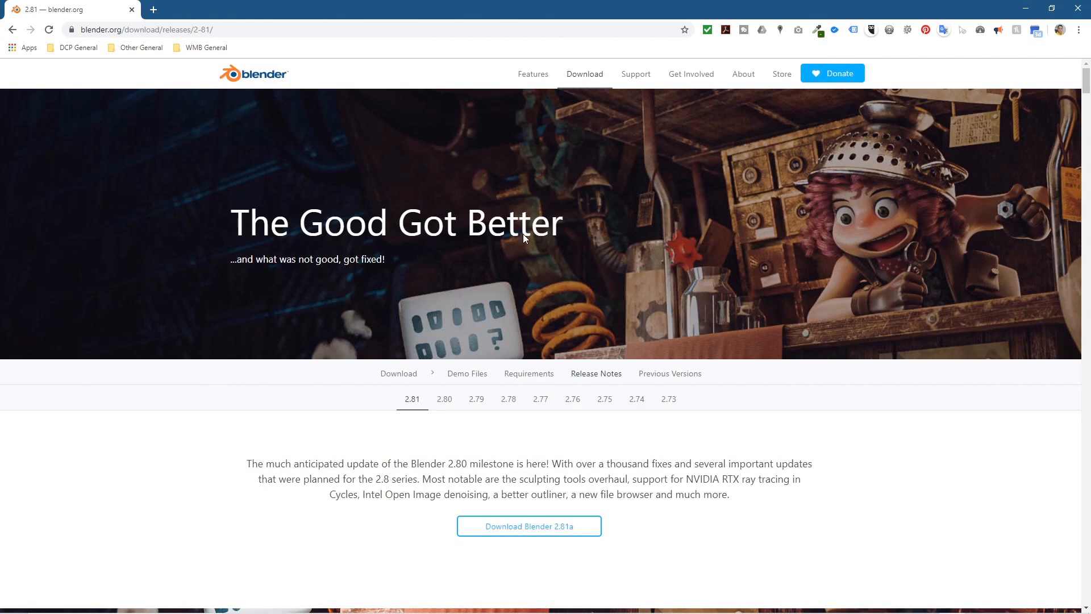
pyautogui.moveTo(491, 407)
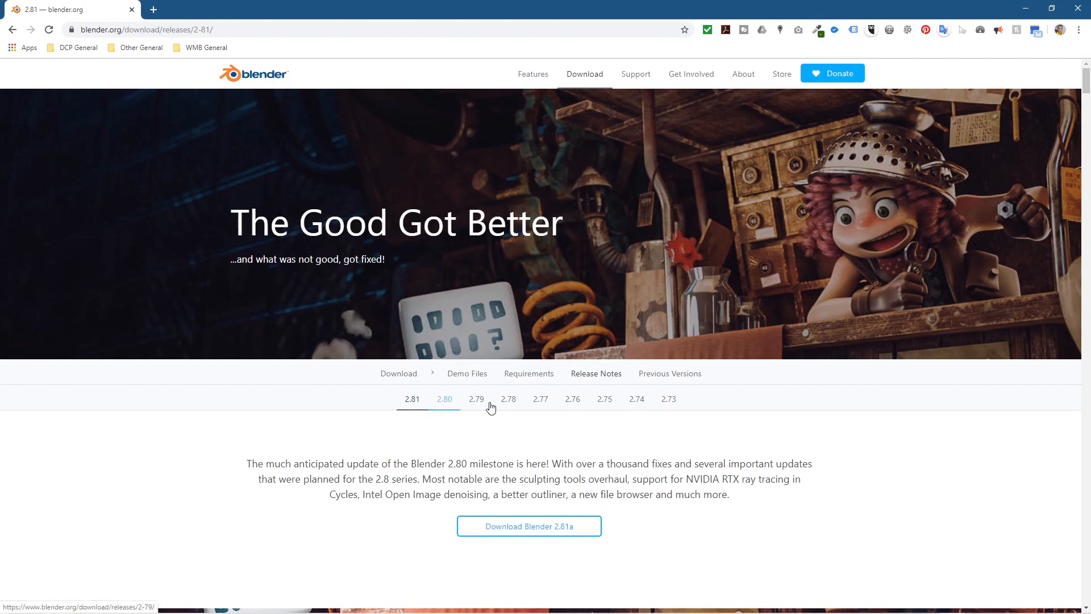
pyautogui.moveTo(445, 404)
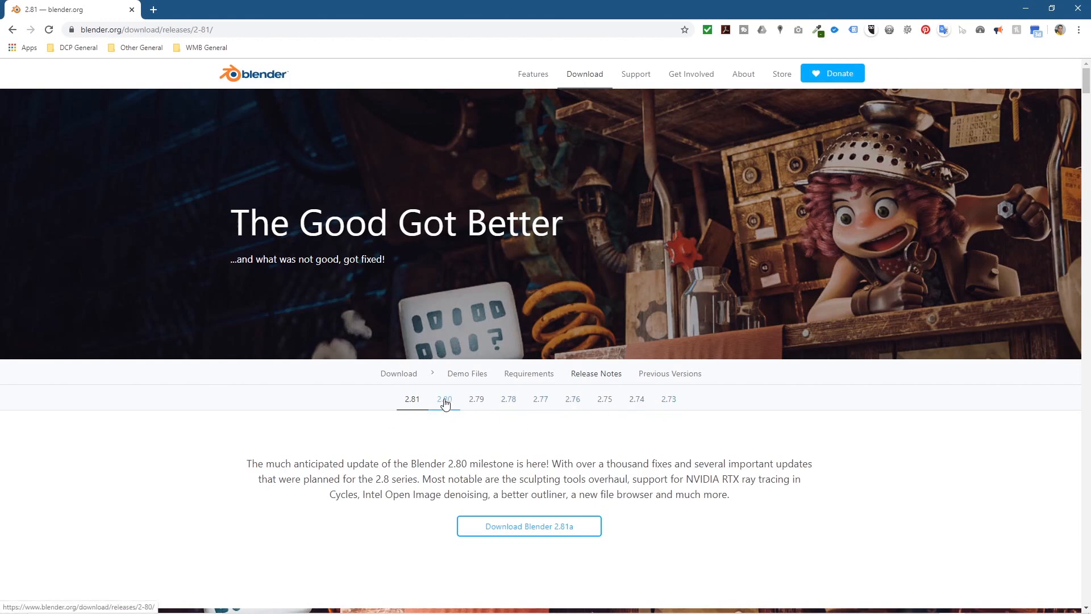
pyautogui.moveTo(566, 407)
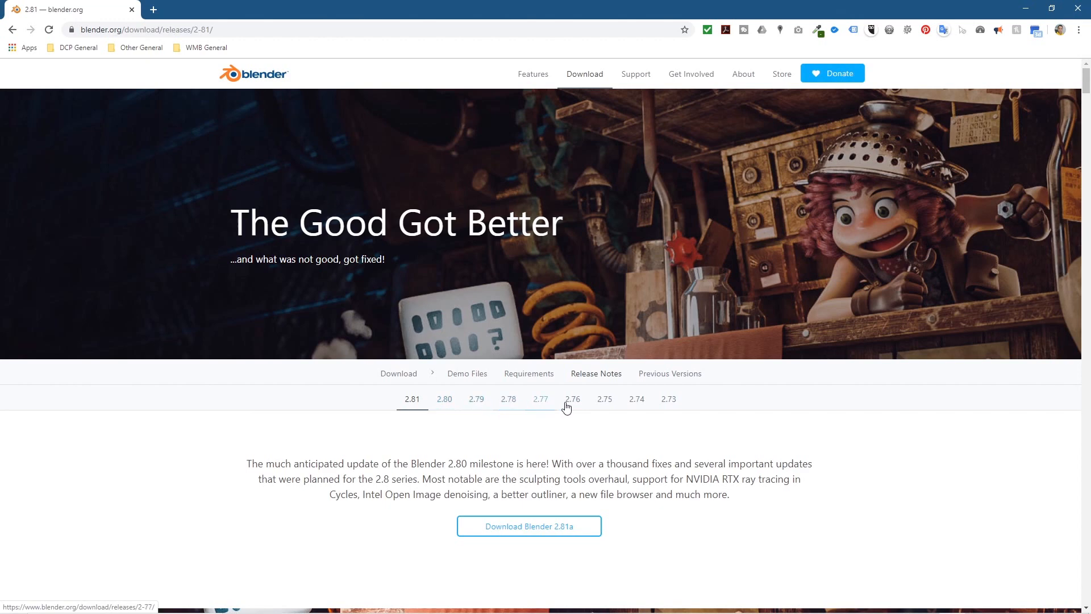
pyautogui.moveTo(557, 402)
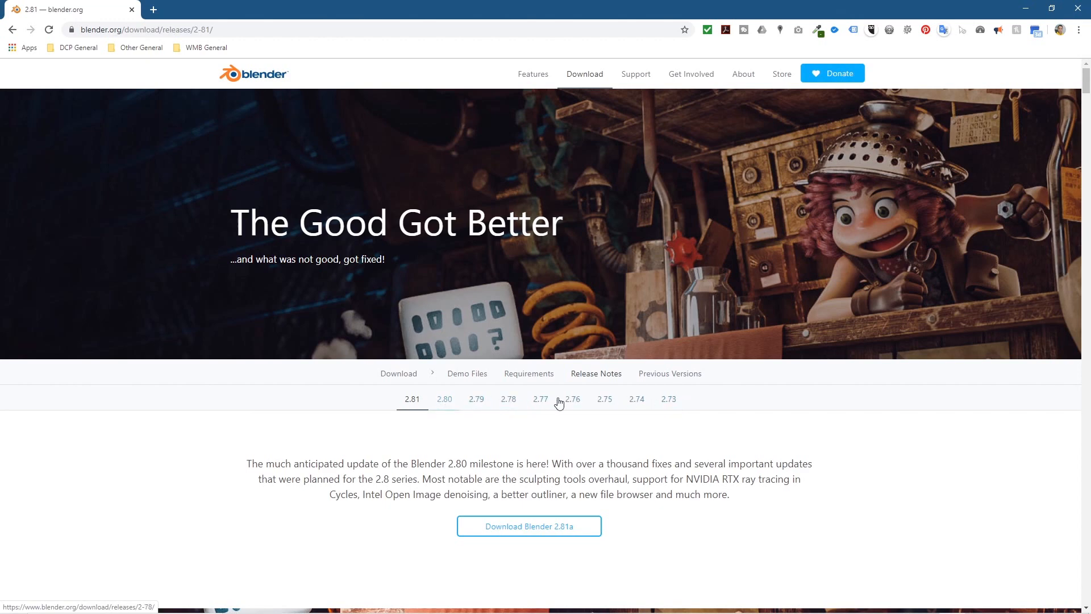
pyautogui.moveTo(411, 401)
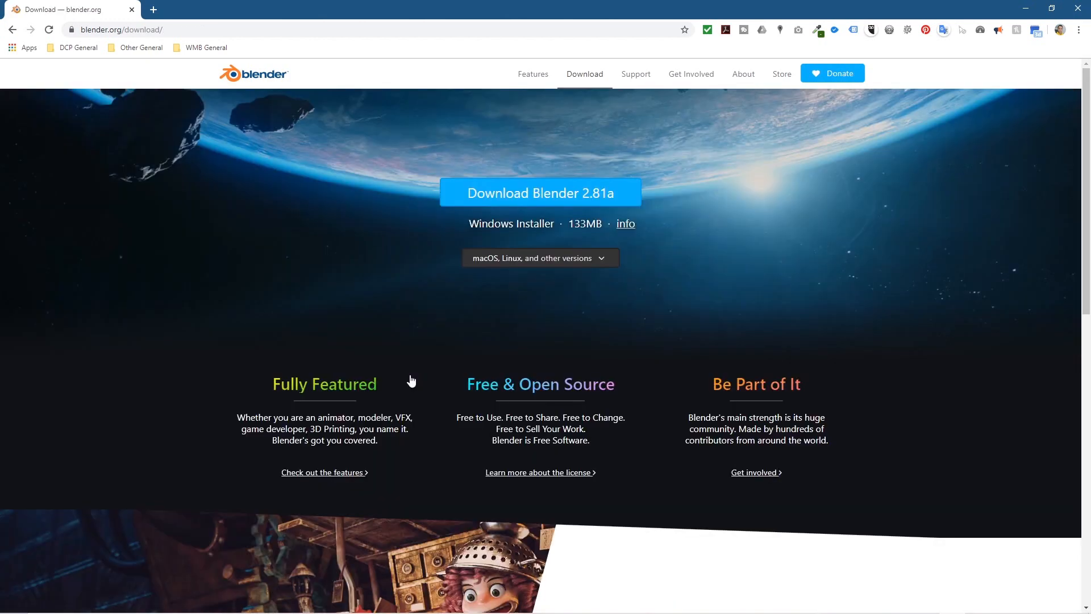
# Step: Return to the Blender 2.81 release page on blender.org
pyautogui.click(624, 224)
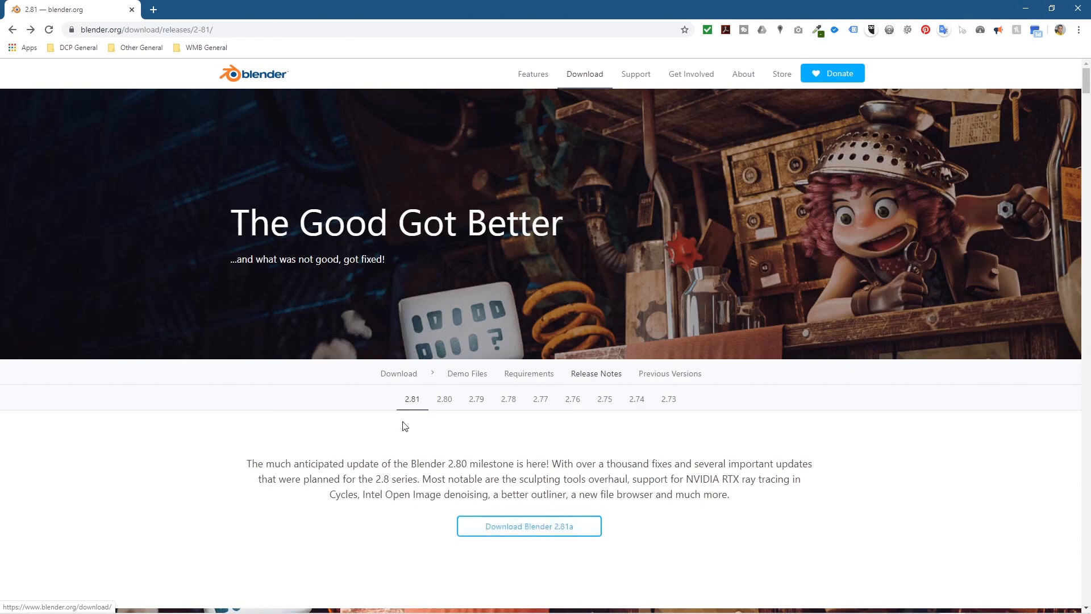
pyautogui.moveTo(399, 374)
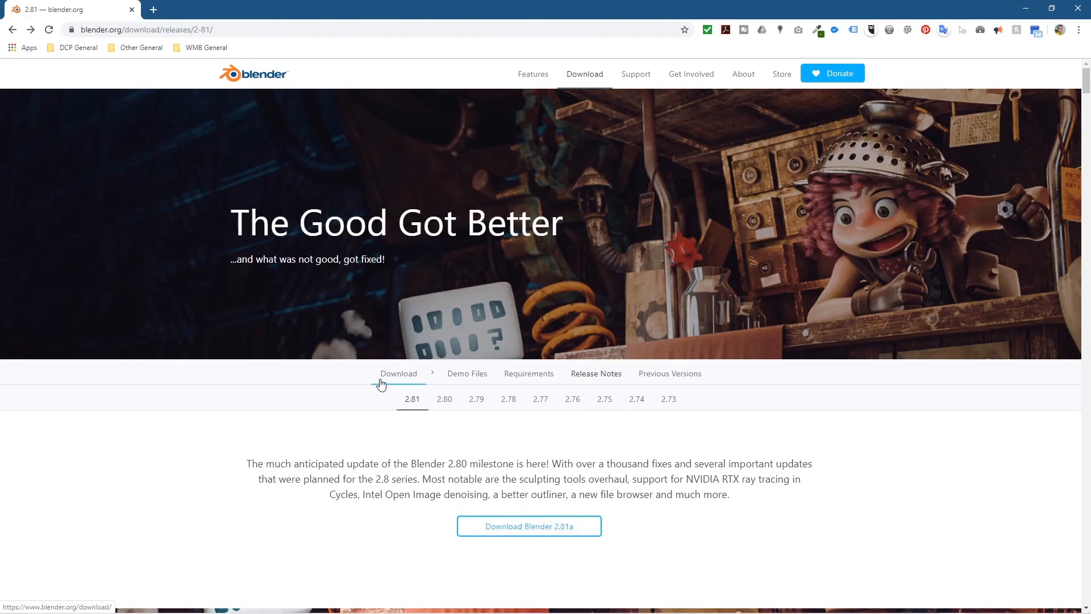
pyautogui.scroll(-3)
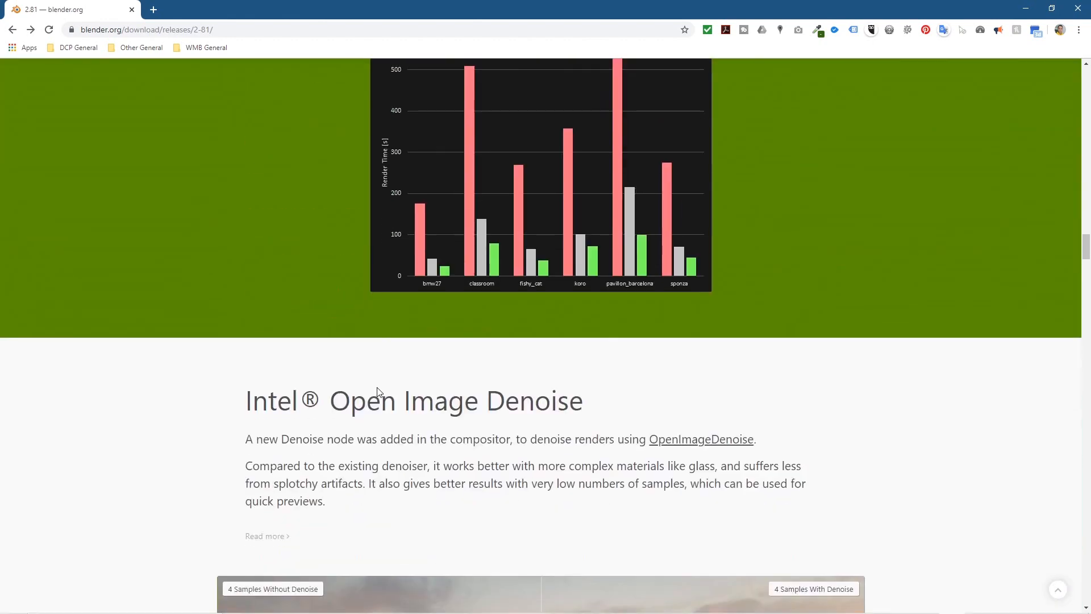
pyautogui.scroll(3)
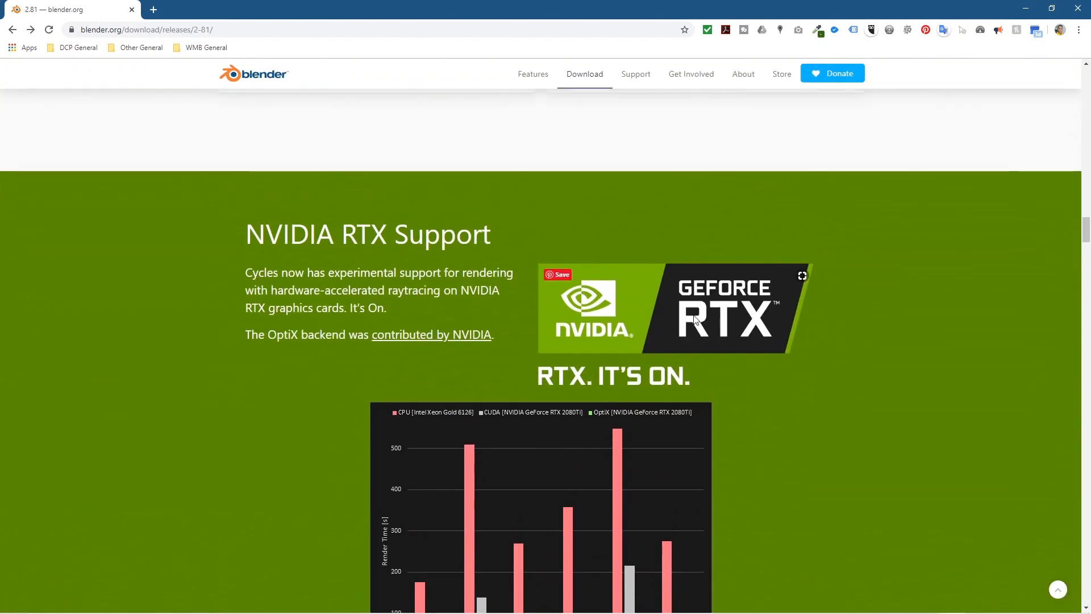
pyautogui.moveTo(253, 299)
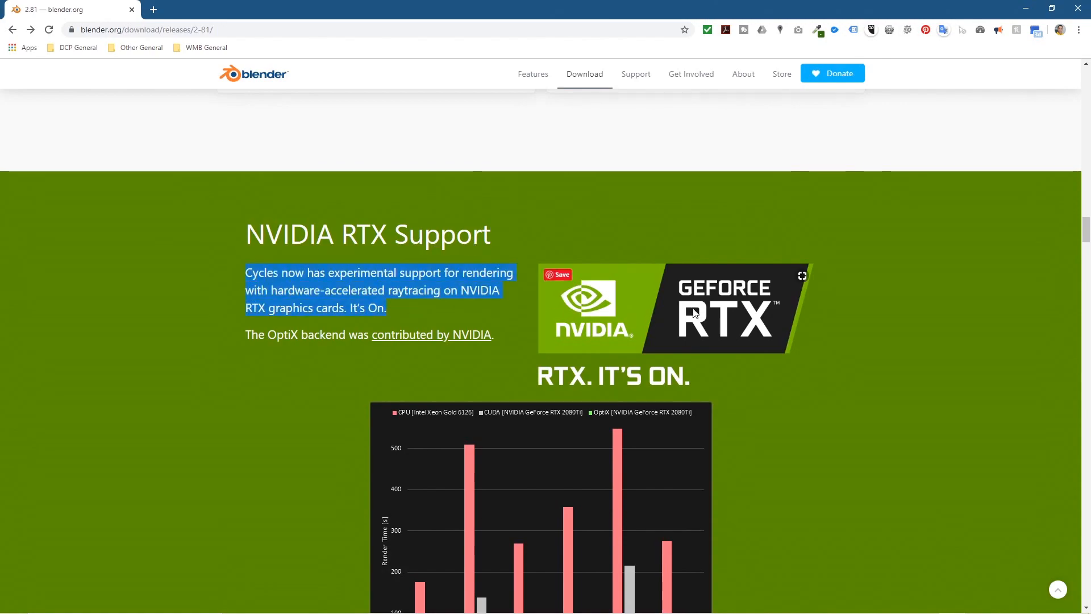
pyautogui.scroll(-3)
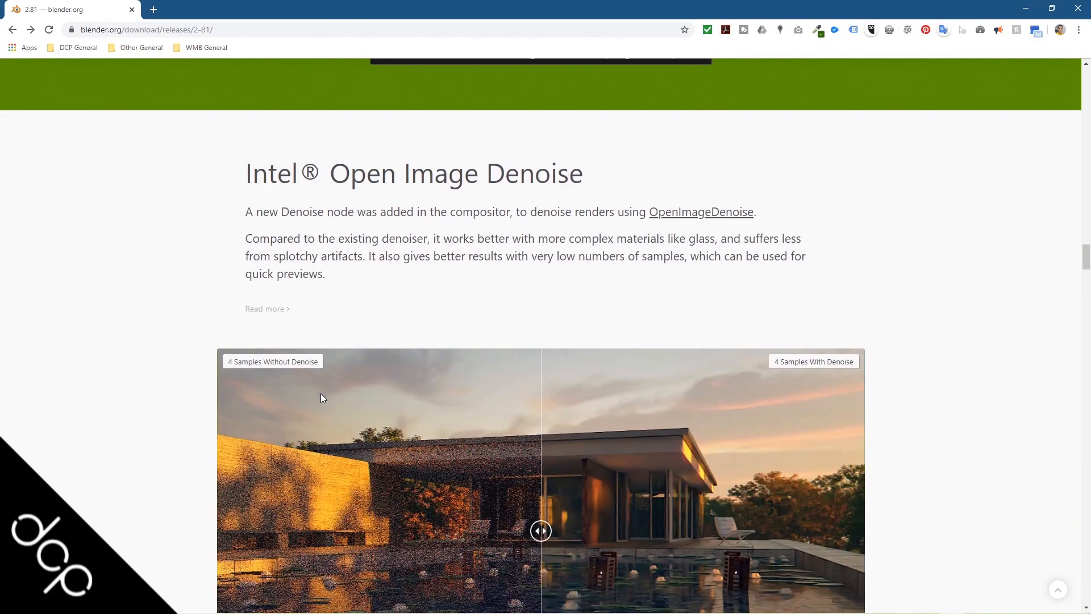
pyautogui.scroll(-3)
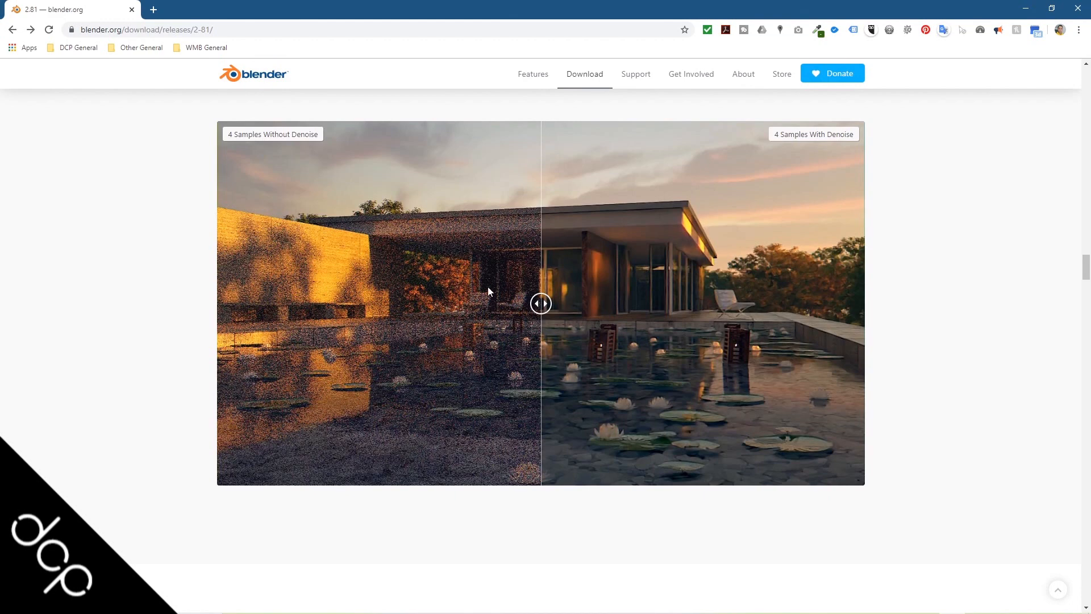
pyautogui.scroll(3)
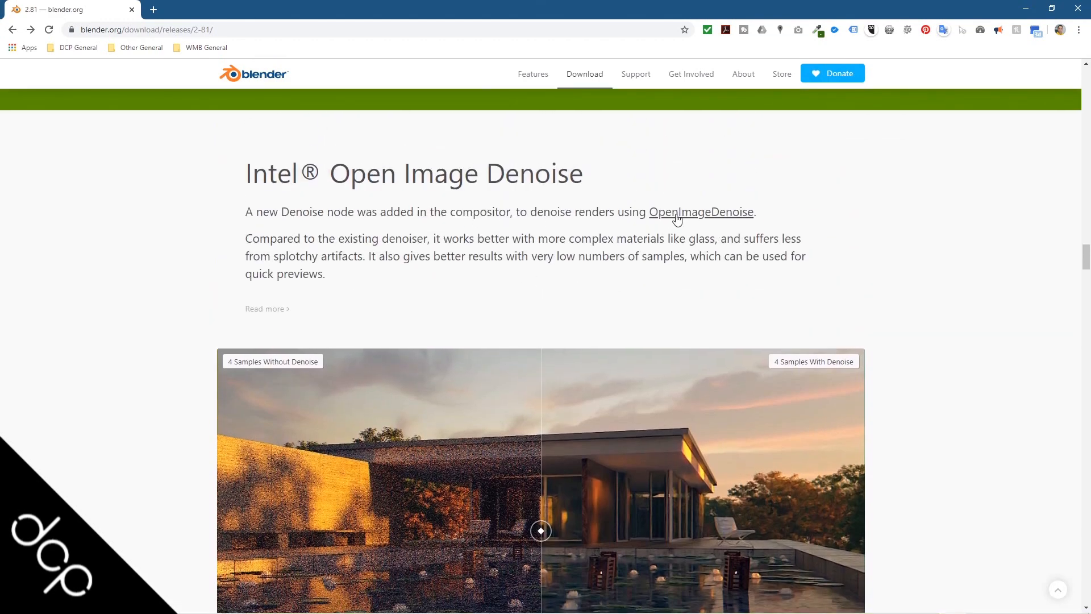
pyautogui.moveTo(600, 348)
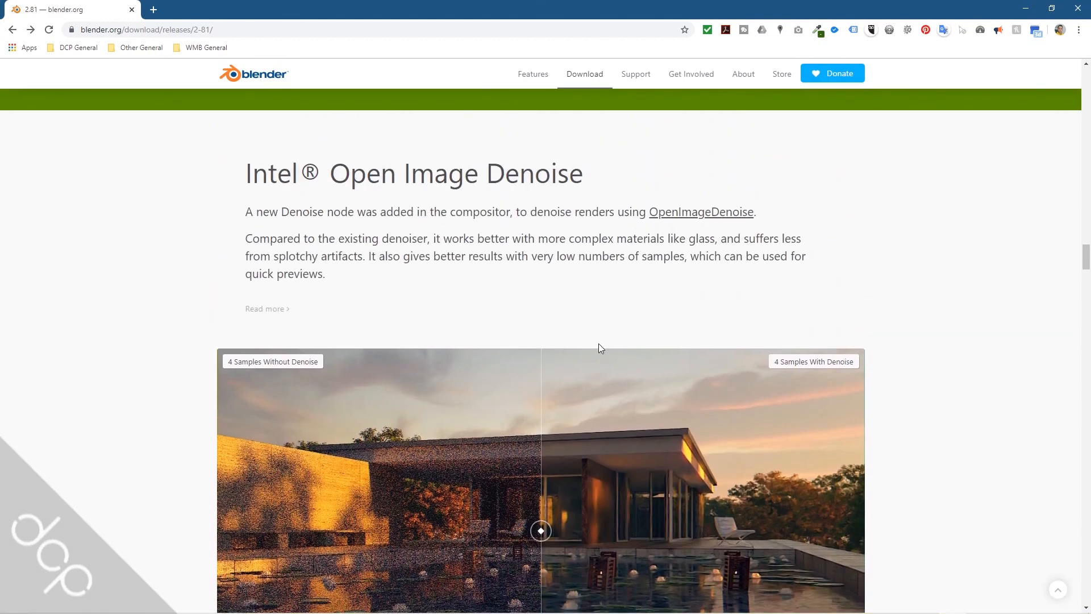
pyautogui.scroll(-3)
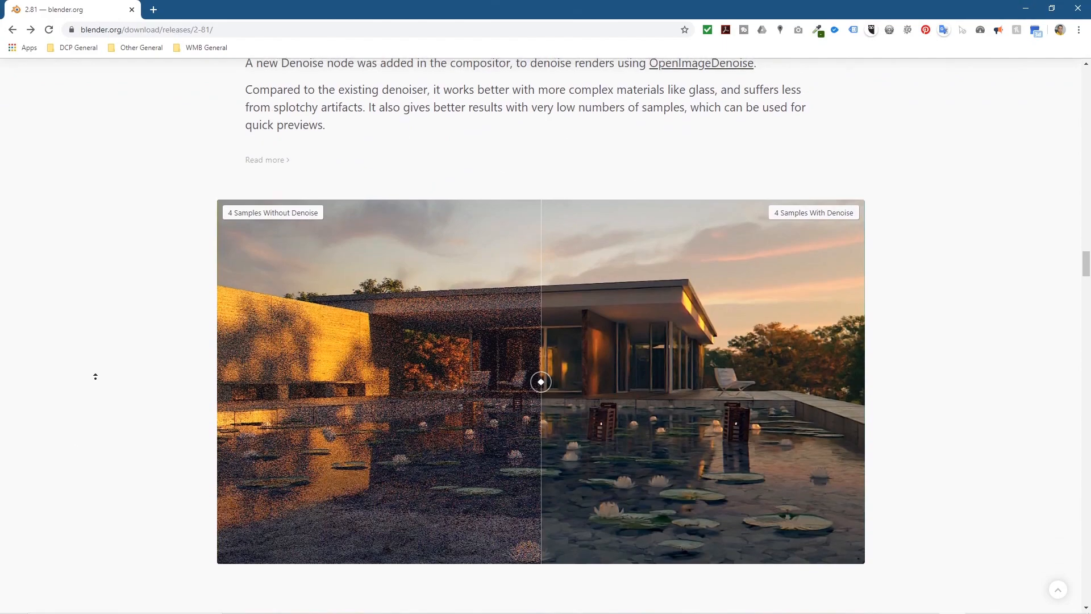
pyautogui.scroll(3)
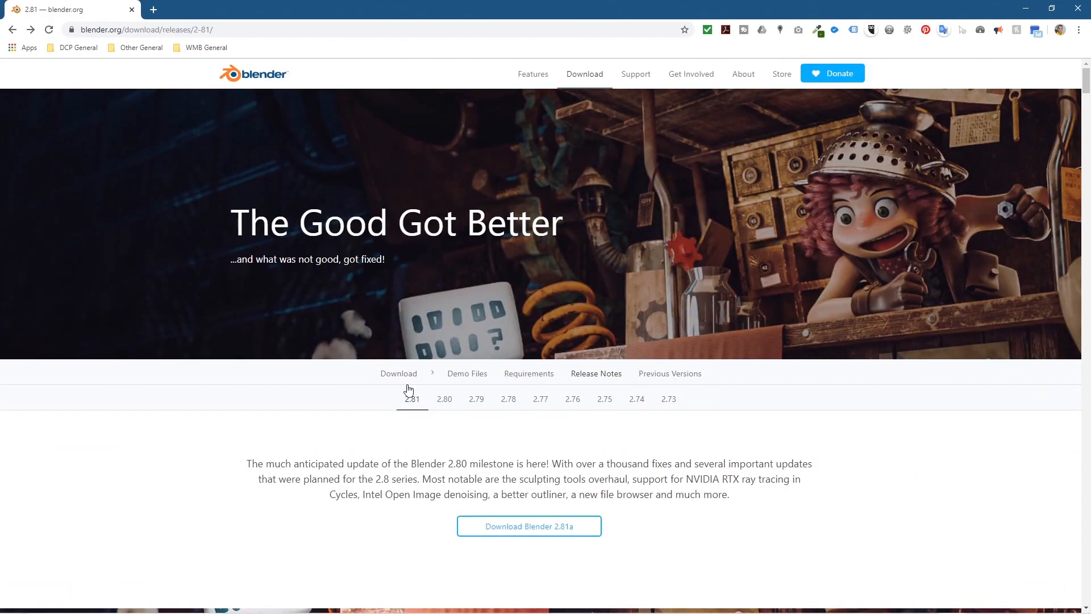
pyautogui.moveTo(399, 374)
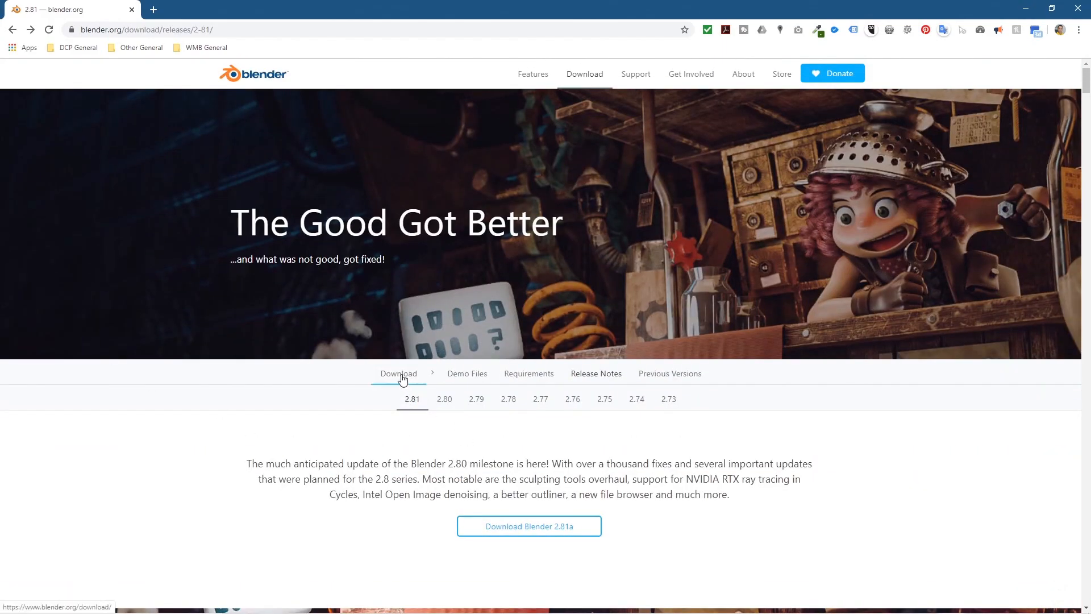
pyautogui.moveTo(408, 380)
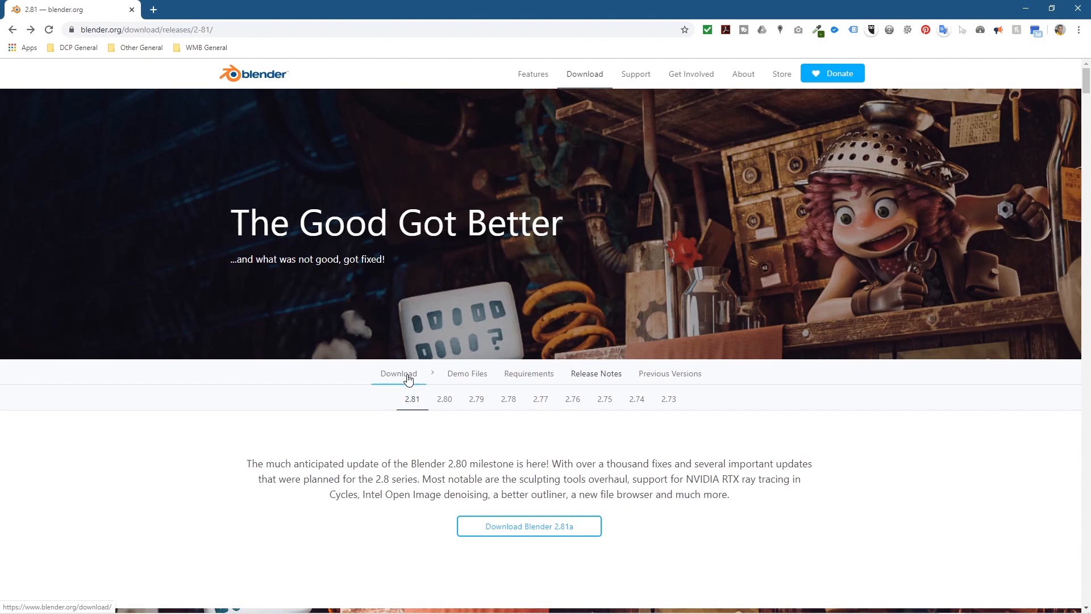
pyautogui.moveTo(529, 525)
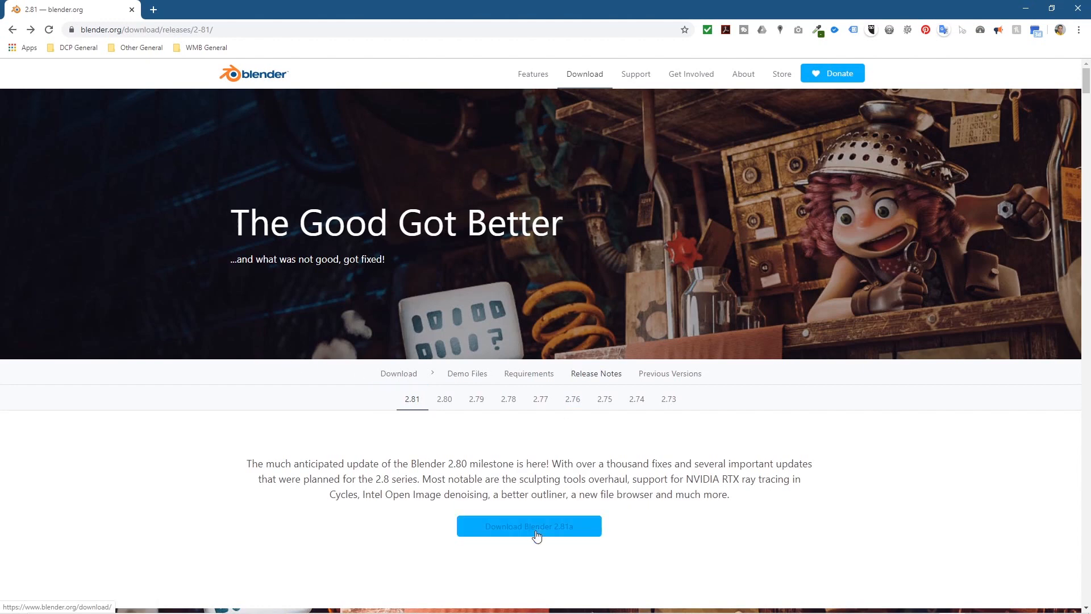
# Step: Go to the Blender 2.81a download page and expand the 'macOS, Linux, and other versions' list
pyautogui.click(528, 525)
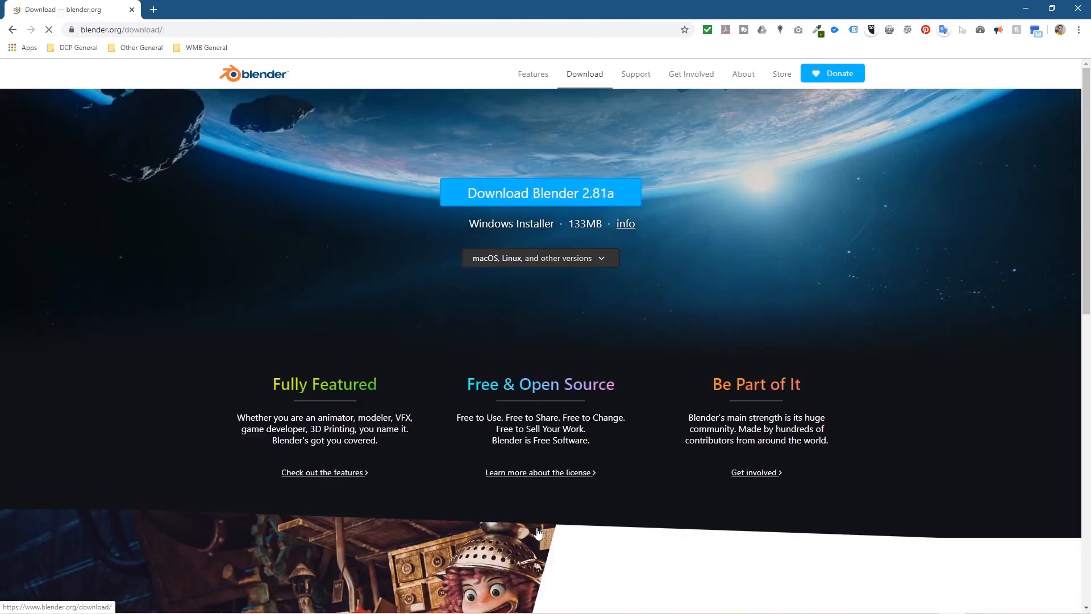
pyautogui.moveTo(484, 232)
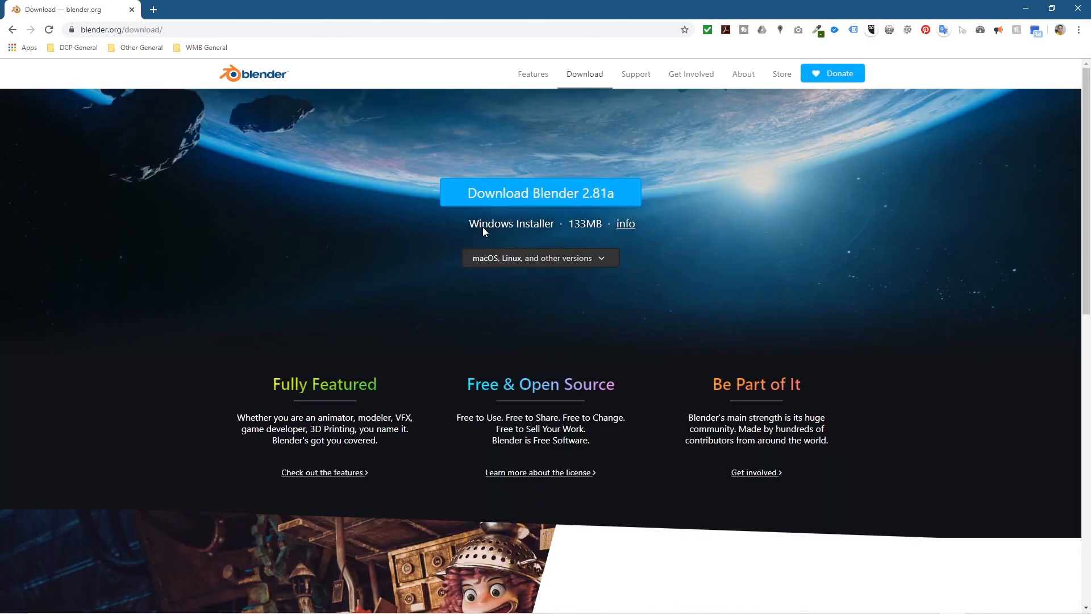
pyautogui.moveTo(714, 295)
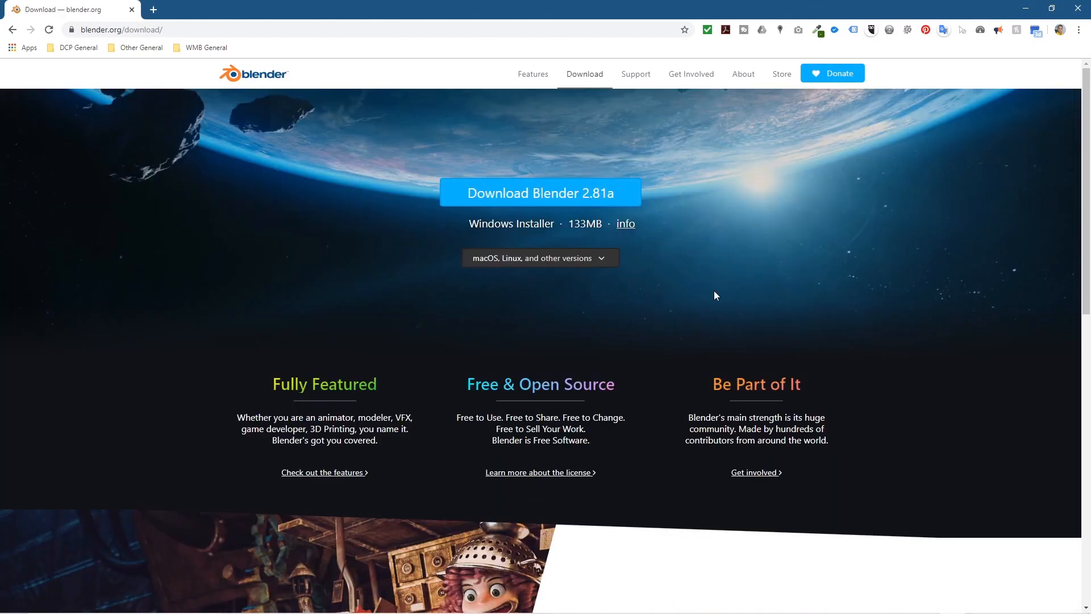
pyautogui.moveTo(659, 141)
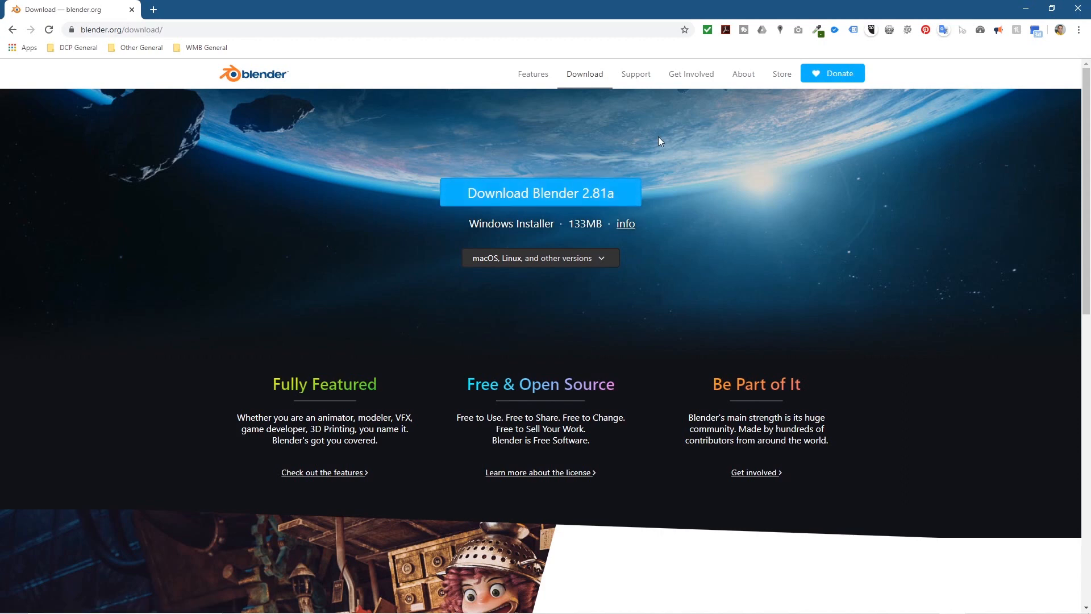
pyautogui.moveTo(583, 228)
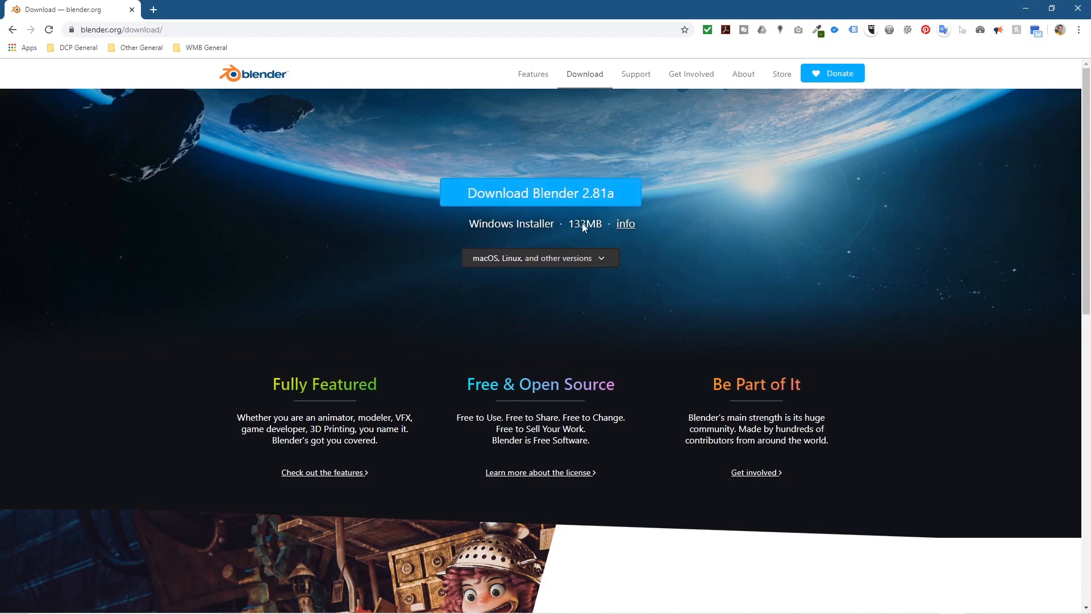
pyautogui.click(540, 258)
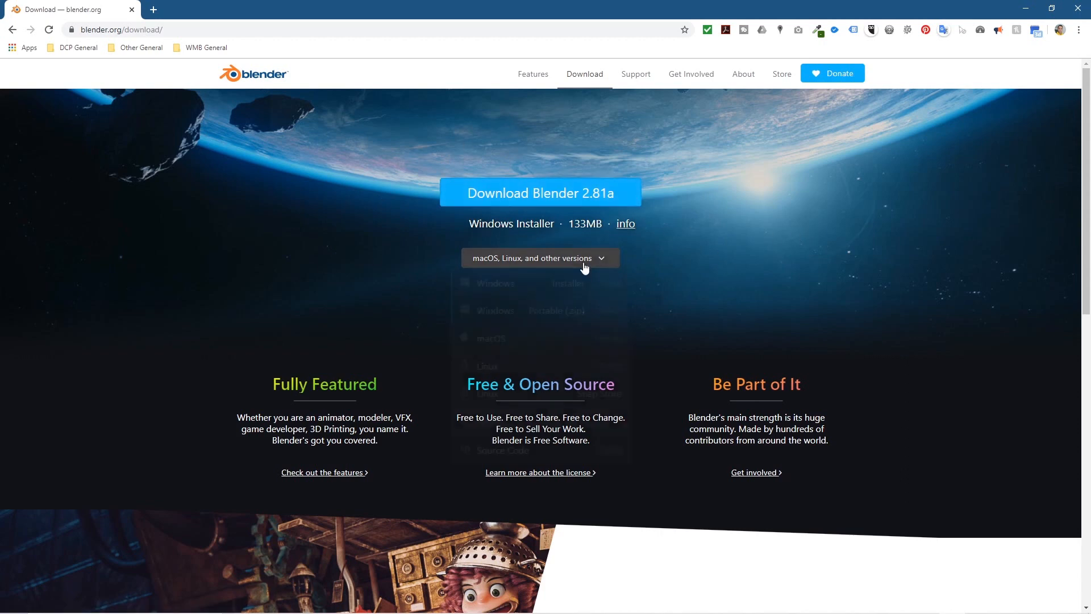
pyautogui.click(539, 258)
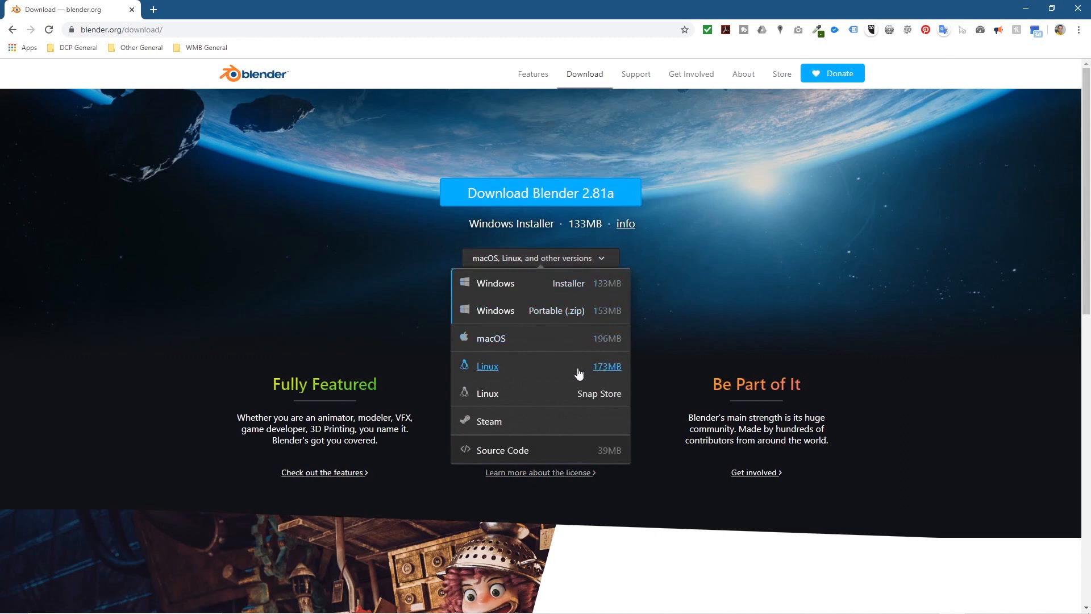
pyautogui.moveTo(567, 412)
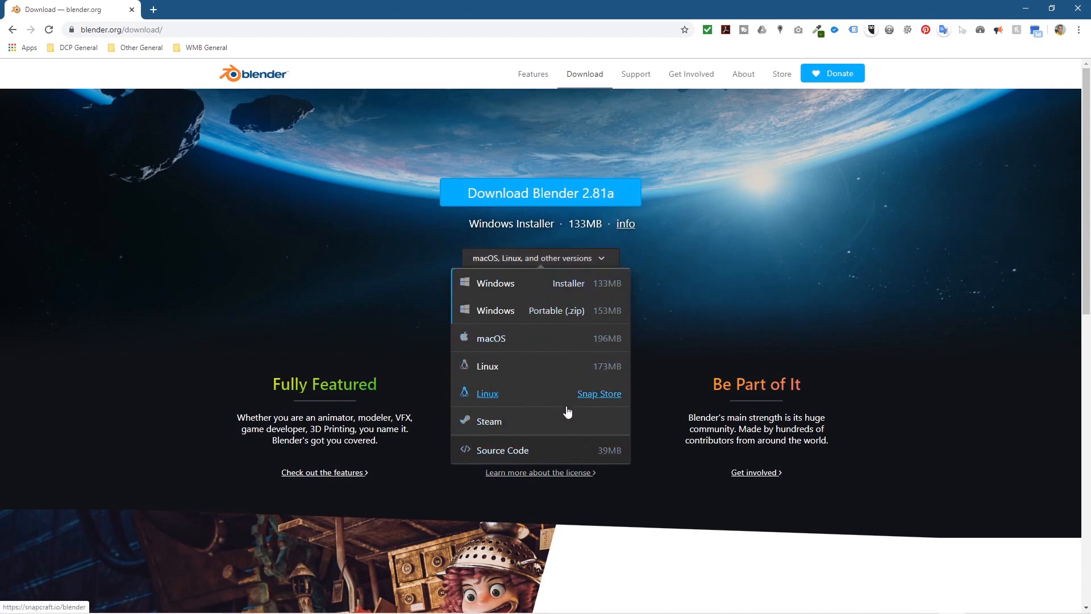
pyautogui.moveTo(488, 364)
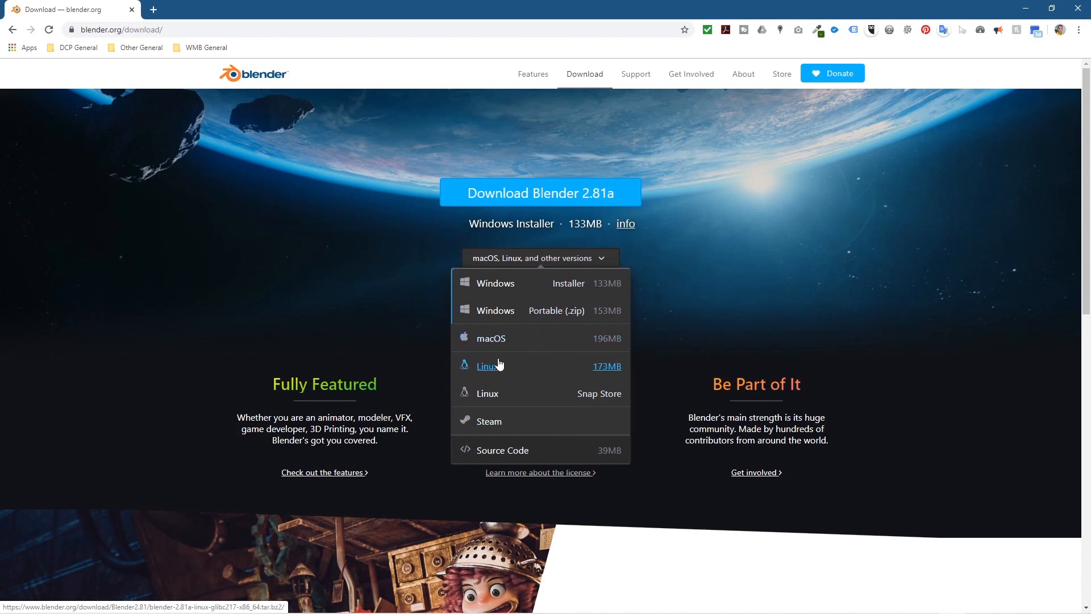
pyautogui.moveTo(661, 285)
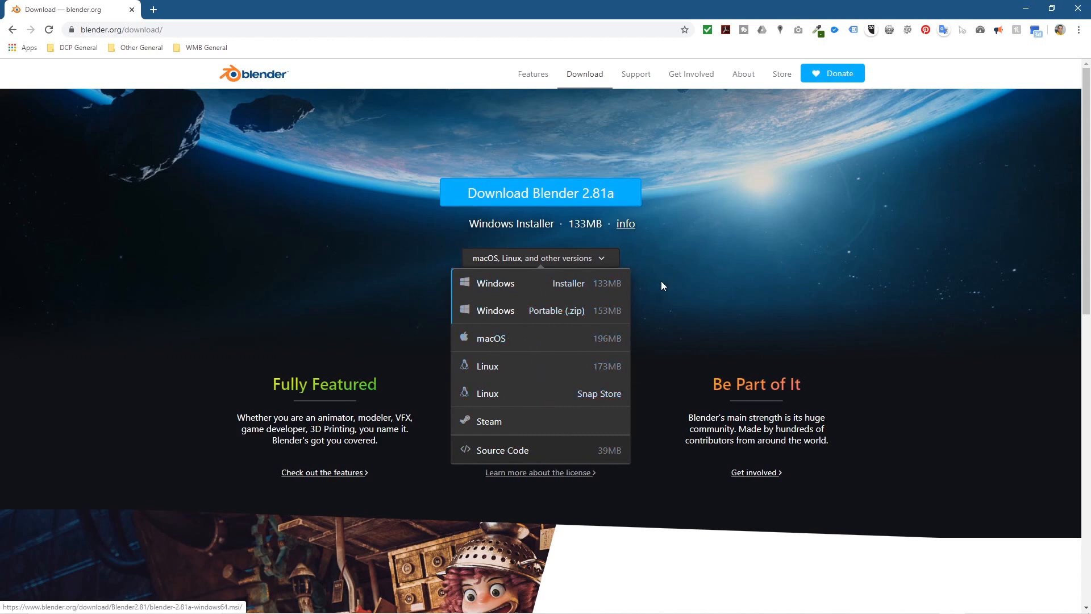
pyautogui.moveTo(633, 263)
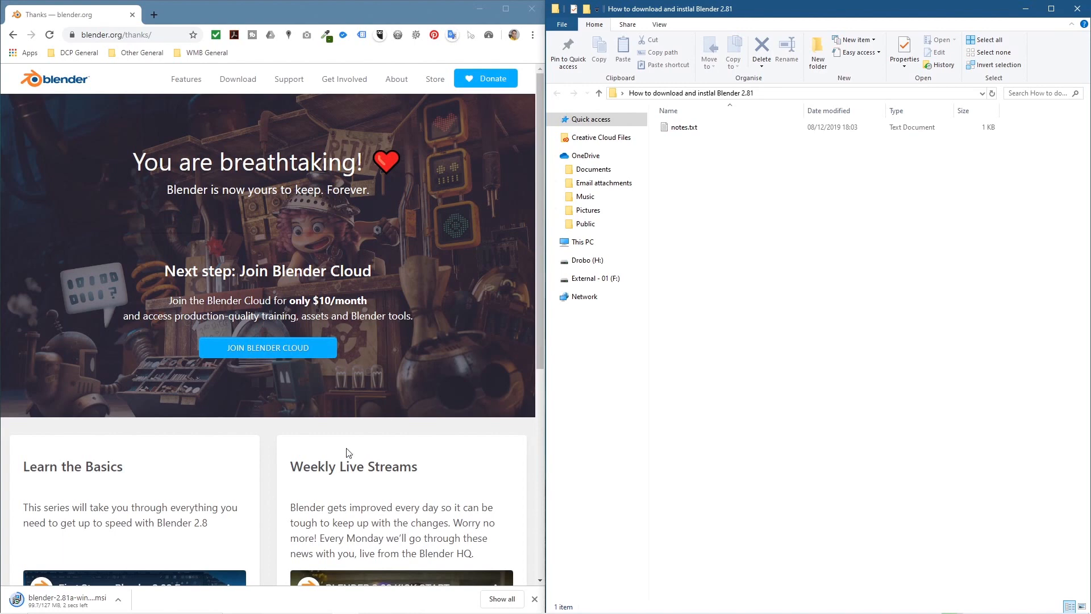
pyautogui.moveTo(123, 566)
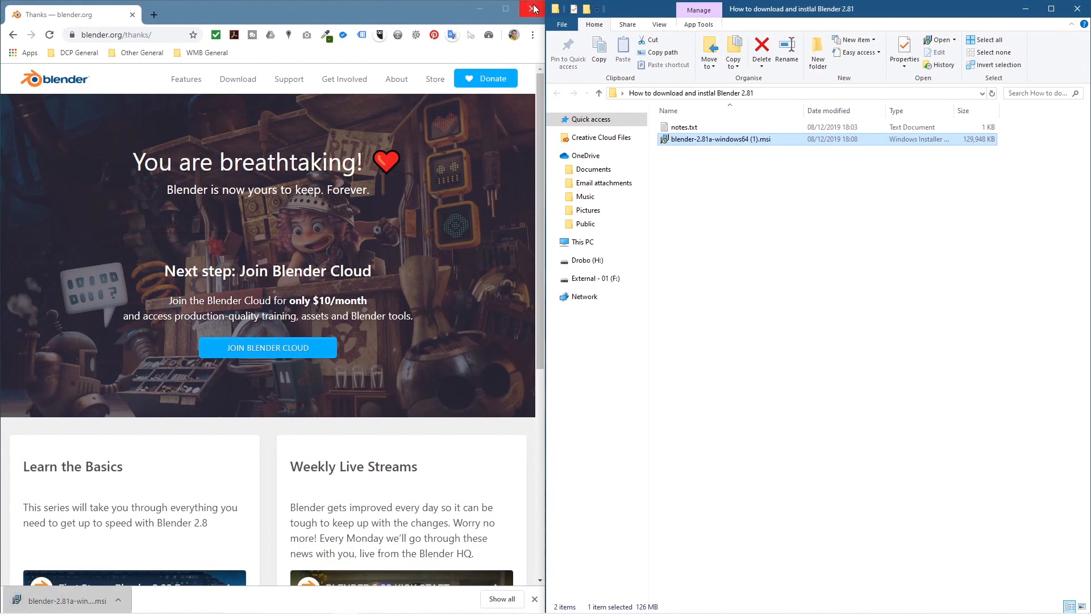
# Step: Close the Chrome window once the Blender 2.81a installer has finished downloading
pyautogui.click(534, 8)
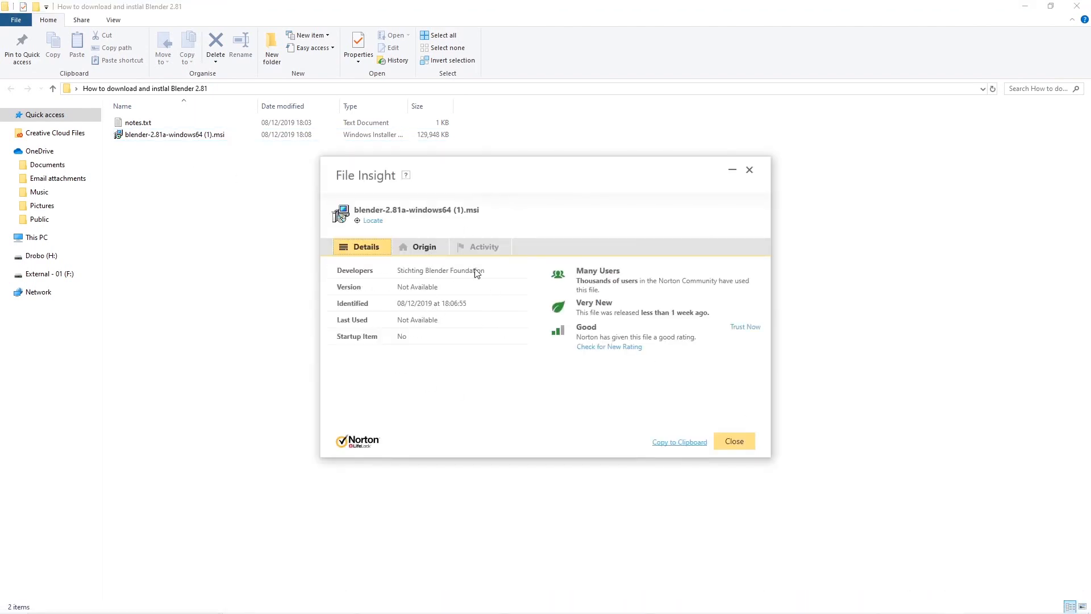
pyautogui.moveTo(473, 329)
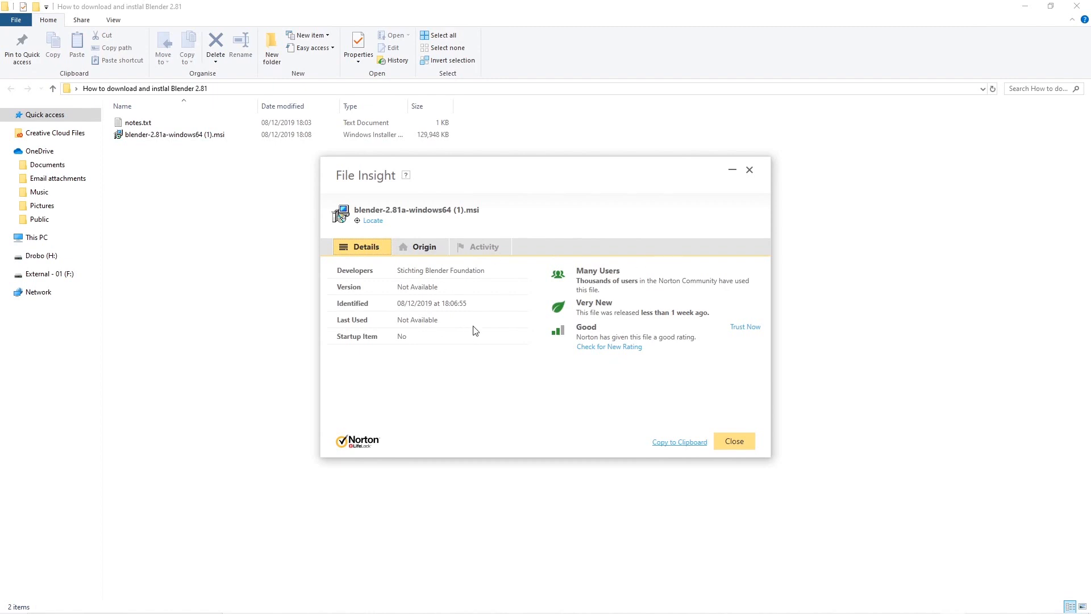
pyautogui.moveTo(680, 323)
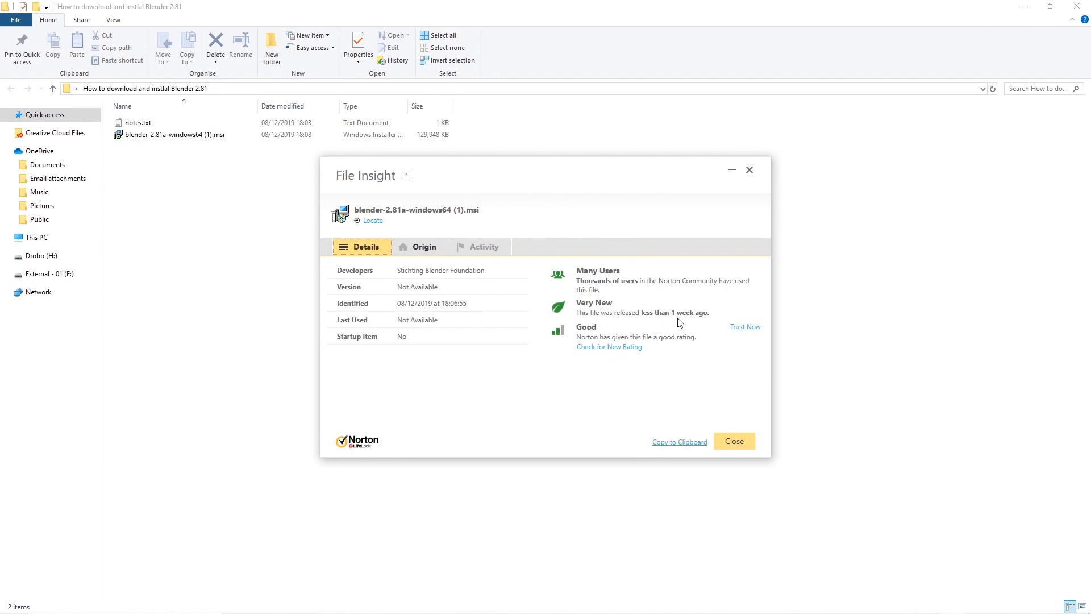
pyautogui.moveTo(587, 287)
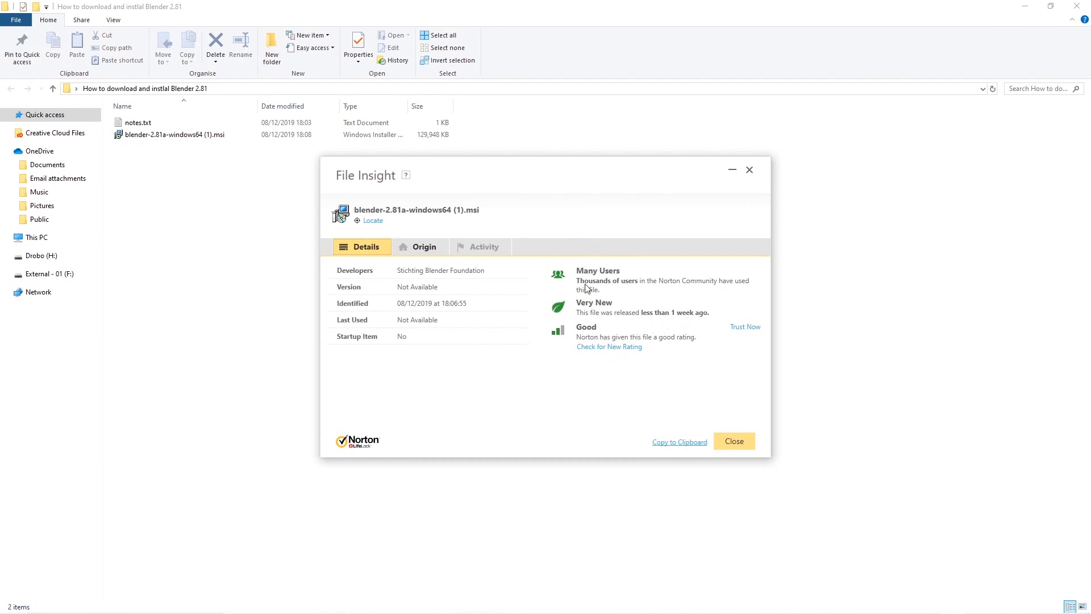
pyautogui.moveTo(747, 190)
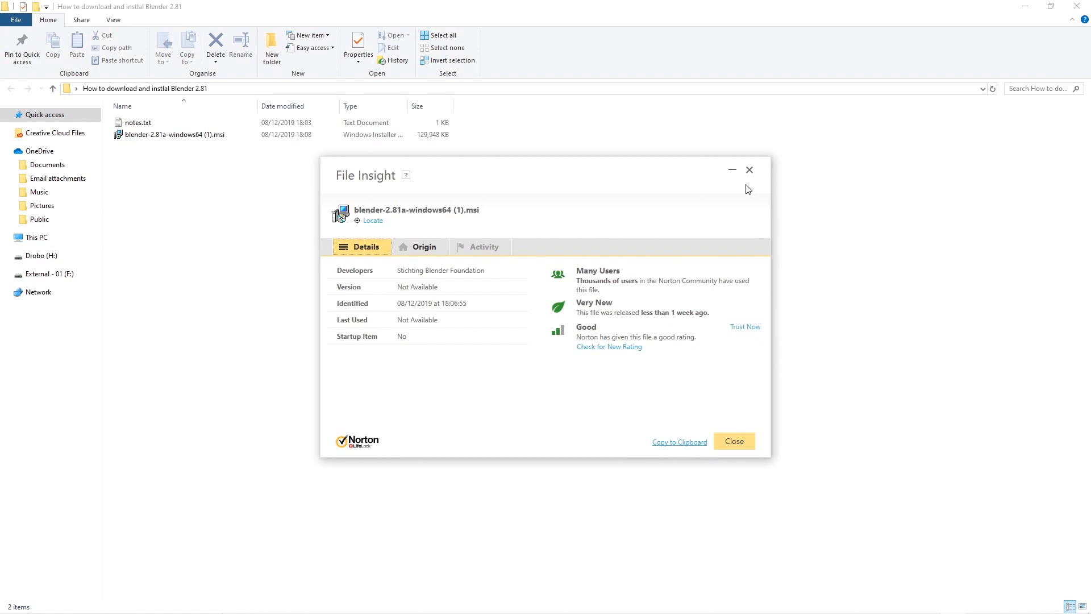
pyautogui.click(733, 441)
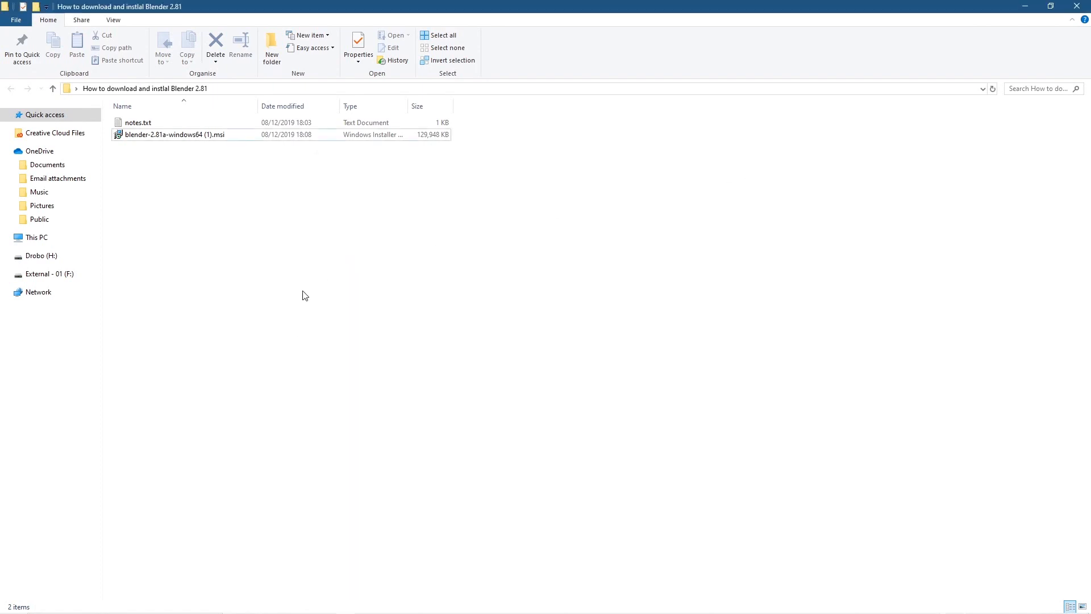
# Step: Run the Blender 2.81a .msi installer past the SmartScreen warning via More info and Run anyway
pyautogui.doubleClick(174, 134)
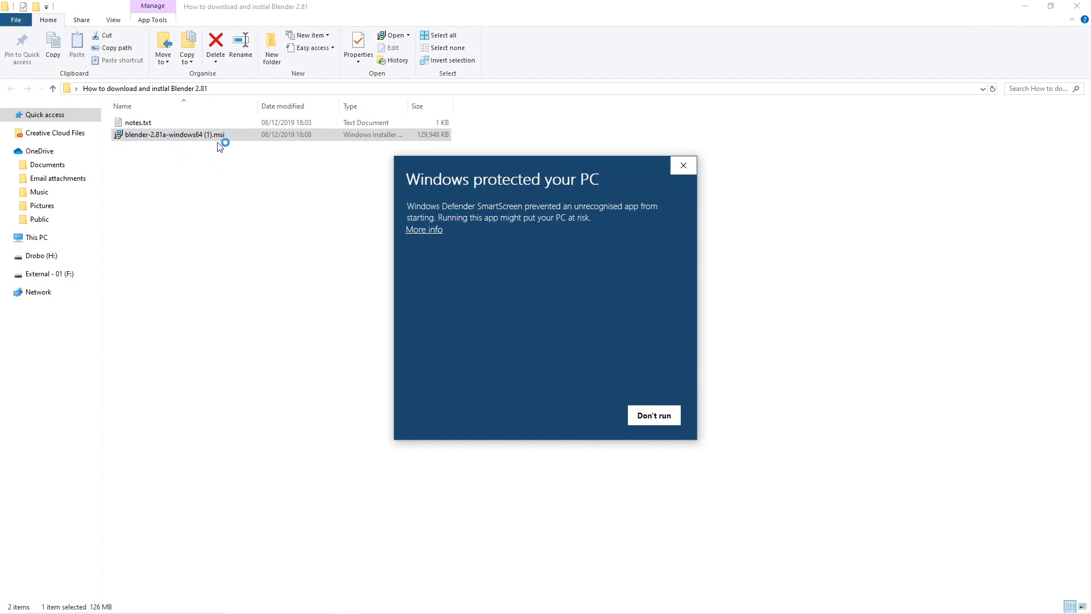
pyautogui.moveTo(843, 75)
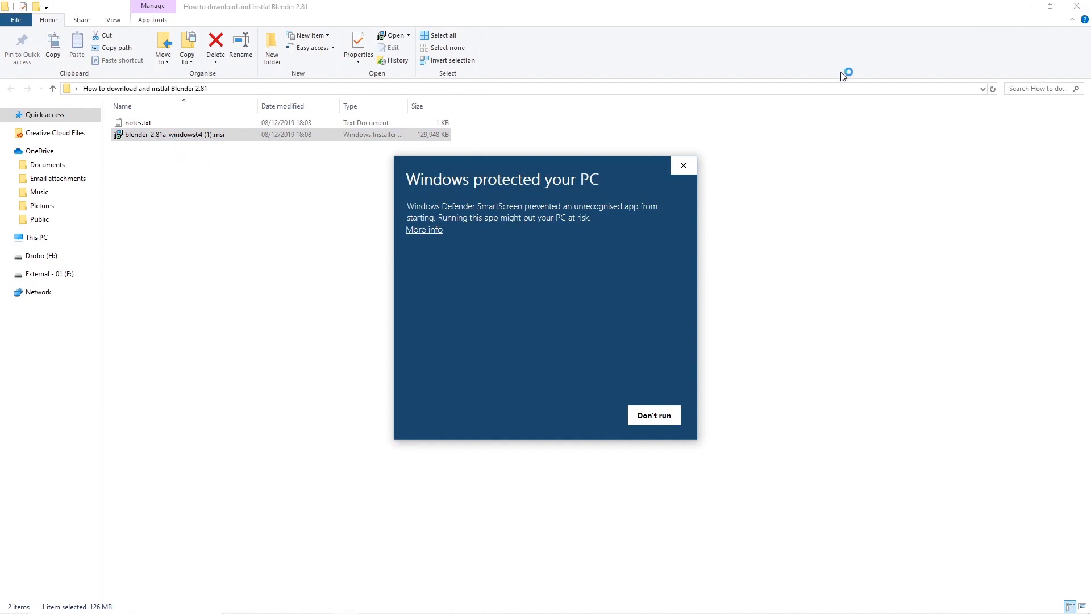
pyautogui.moveTo(1081, 9)
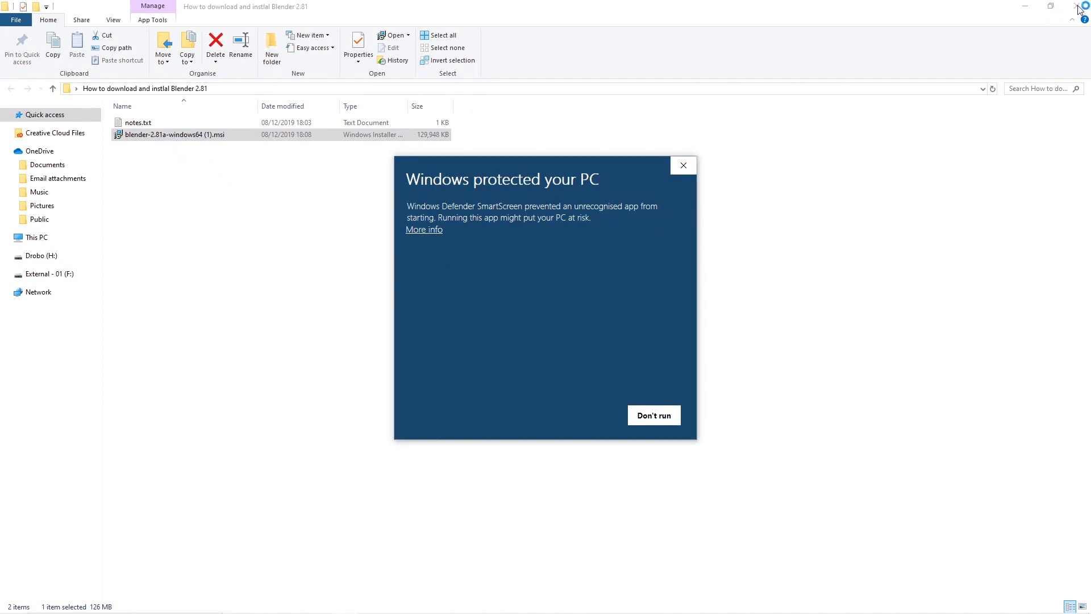
pyautogui.click(423, 230)
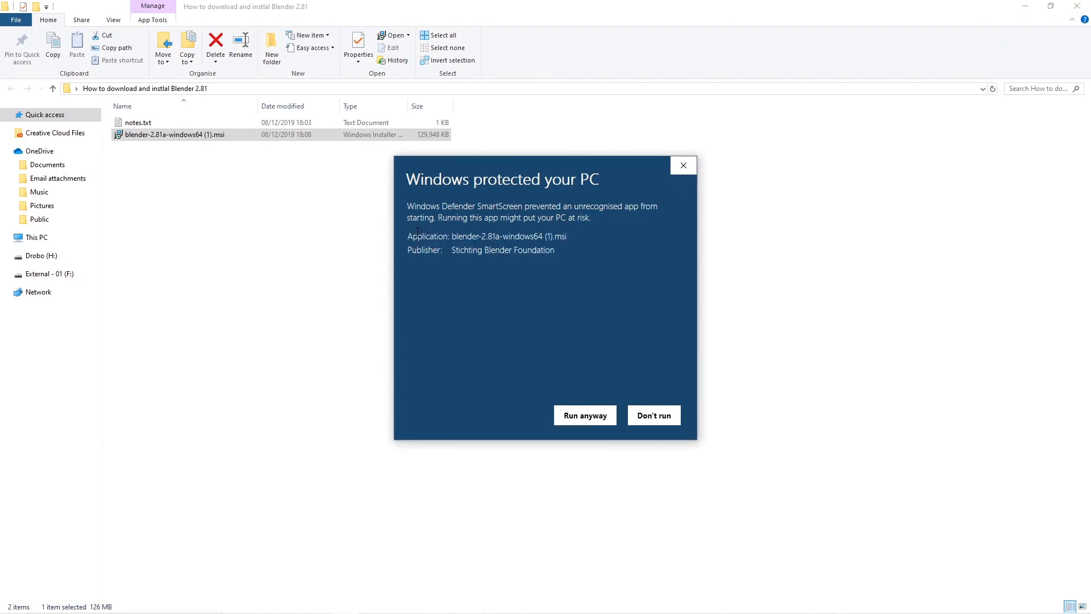
pyautogui.moveTo(653, 415)
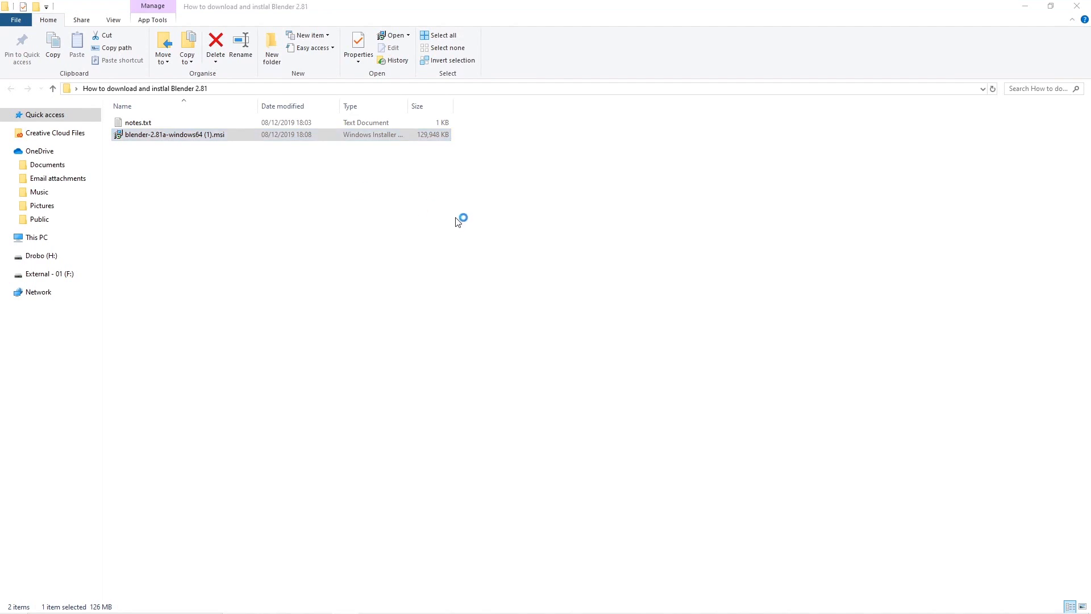
pyautogui.doubleClick(174, 134)
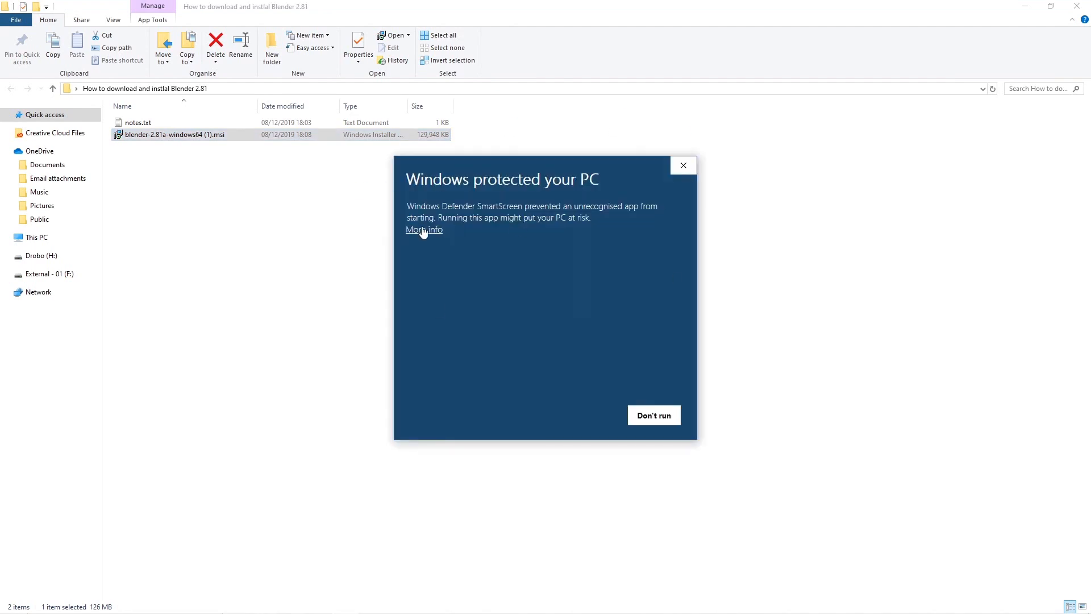
pyautogui.click(652, 414)
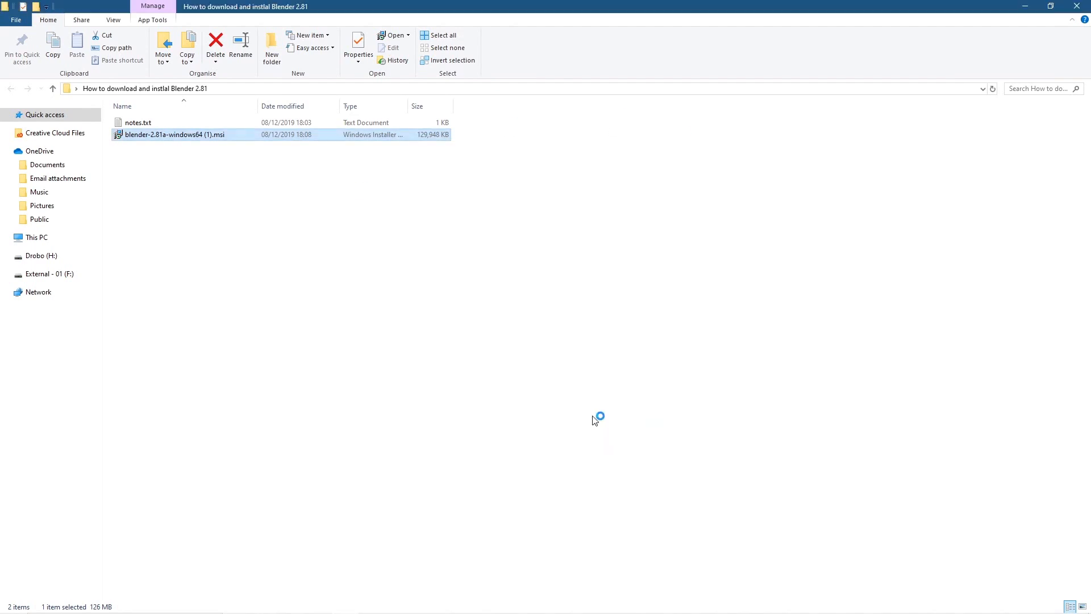
pyautogui.doubleClick(173, 134)
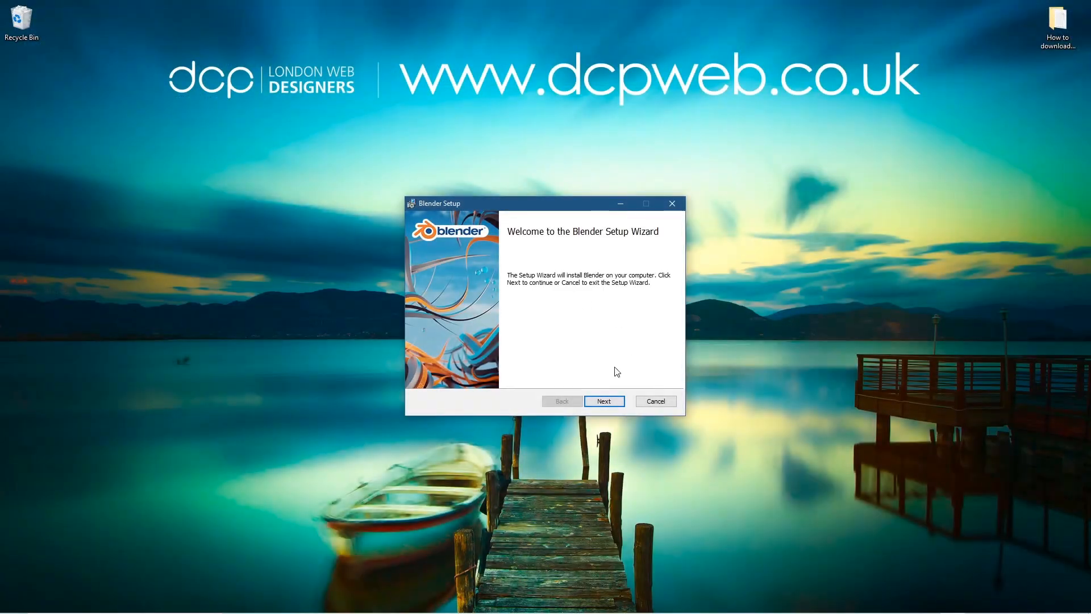
# Step: Advance through the welcome and Custom Setup pages, keeping the default install location, to start installing Blender
pyautogui.click(604, 401)
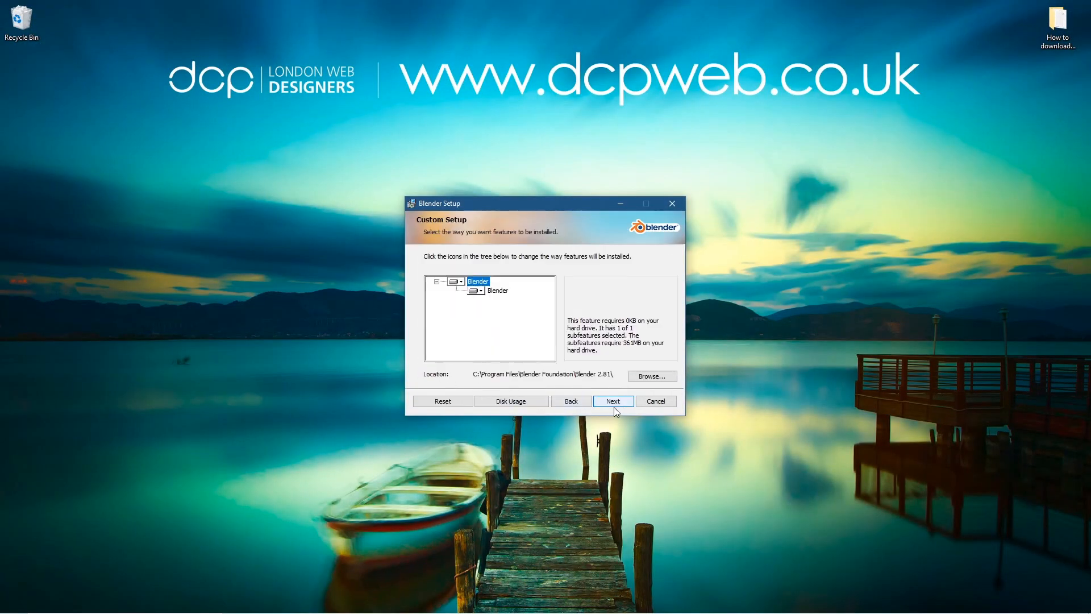
pyautogui.click(612, 401)
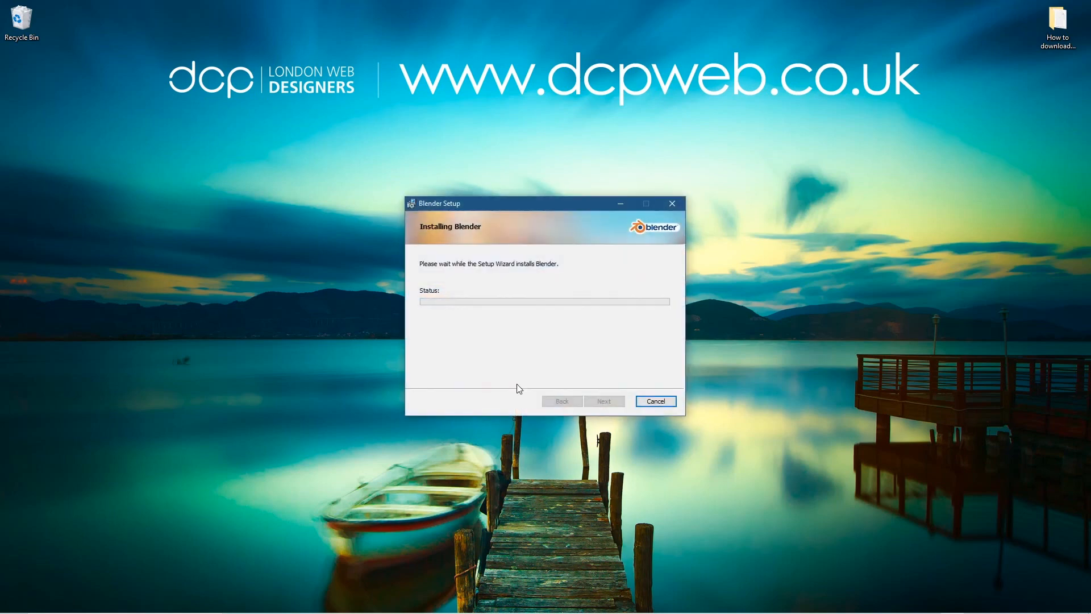
pyautogui.moveTo(539, 310)
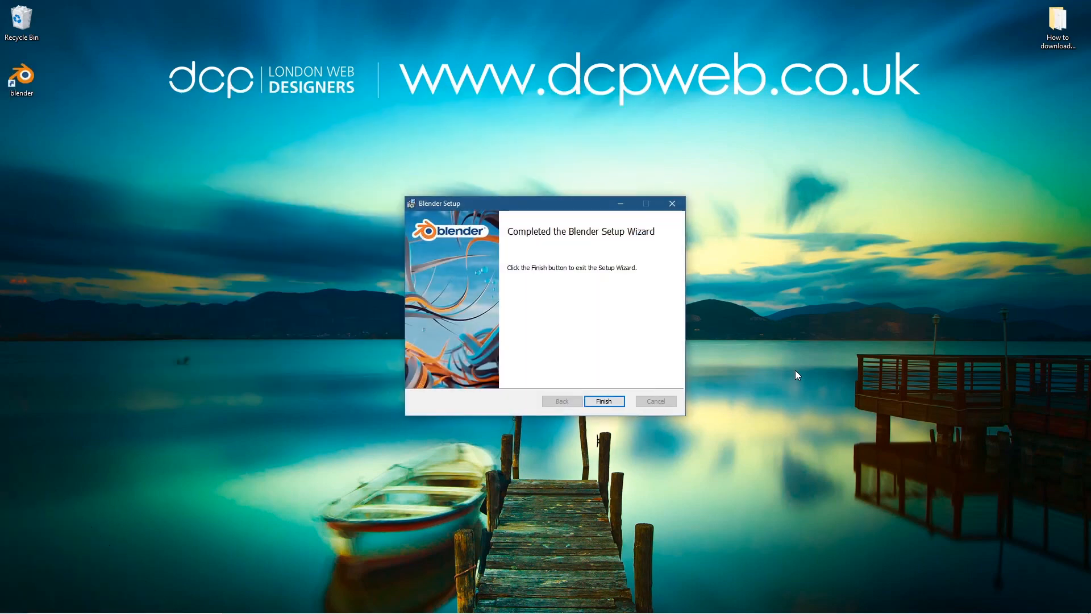
pyautogui.moveTo(574, 242)
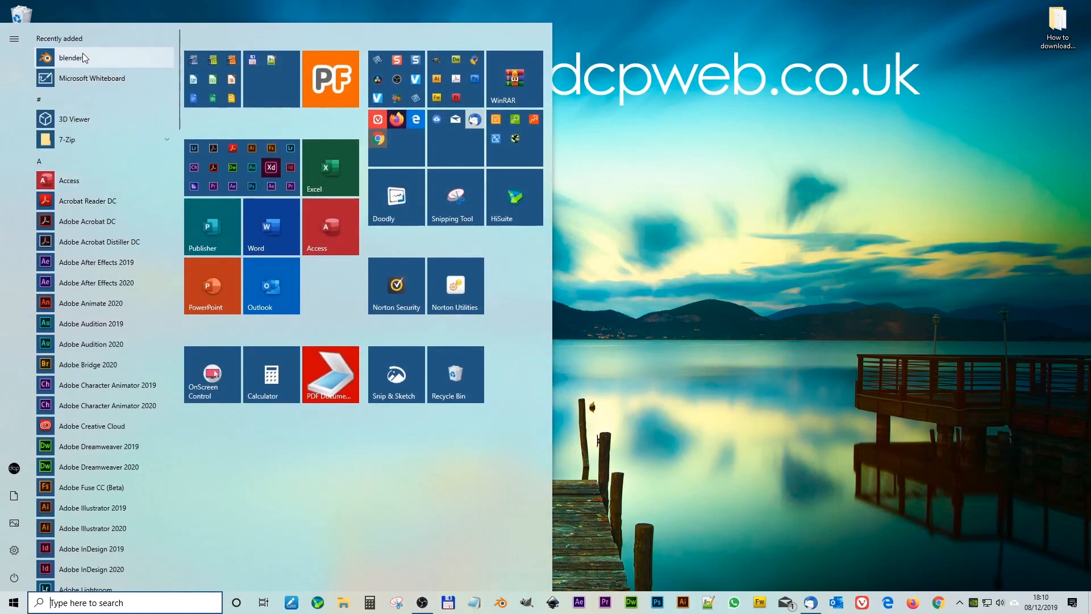
# Step: Launch the newly installed Blender 2.81a from the Start menu's Recently added list
pyautogui.click(73, 57)
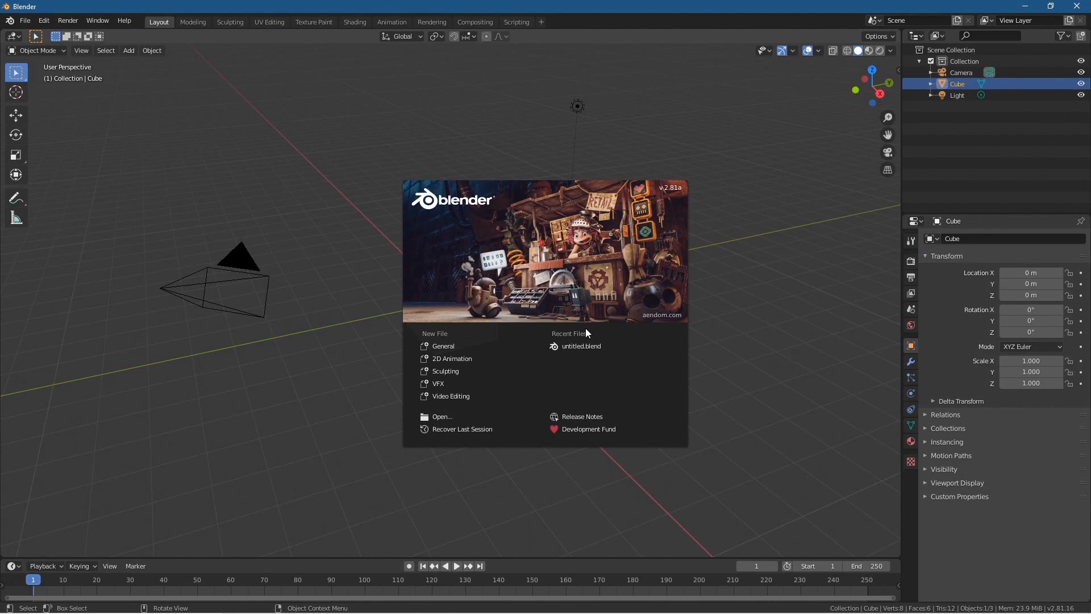
pyautogui.moveTo(566, 250)
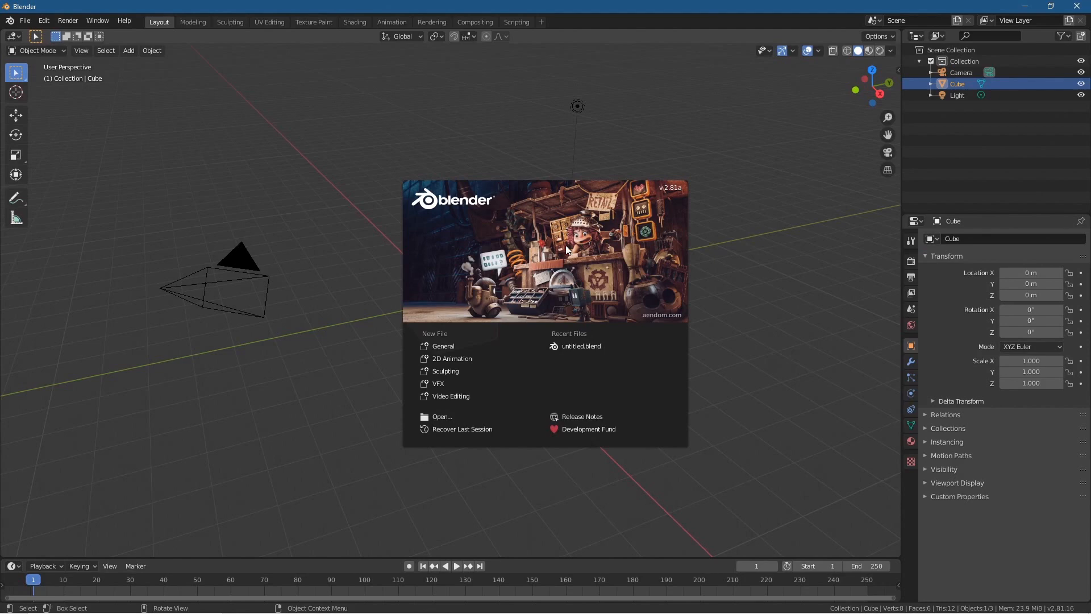
pyautogui.moveTo(676, 197)
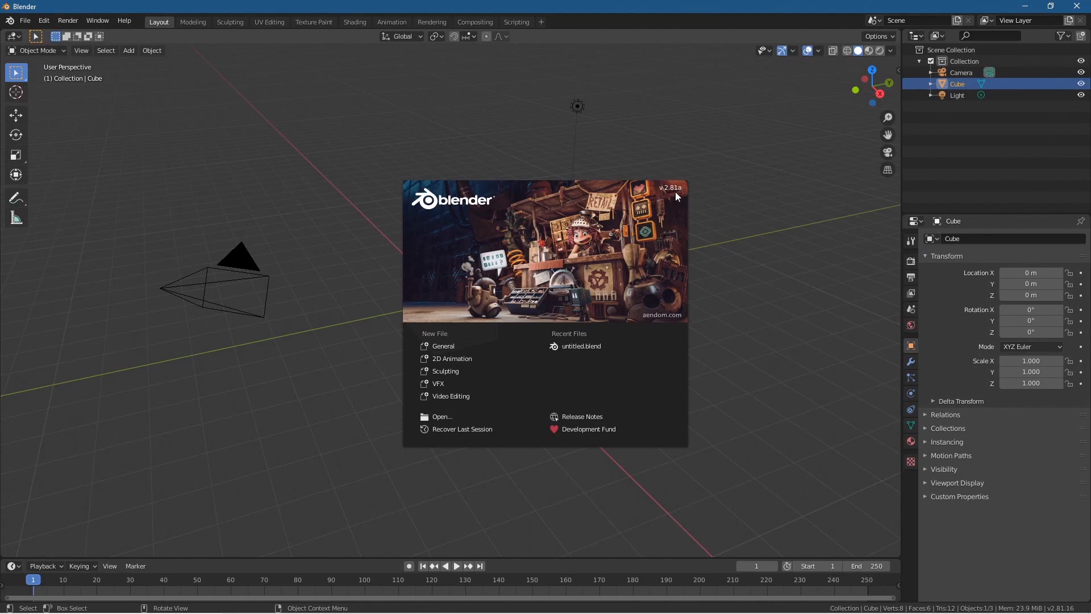
pyautogui.moveTo(714, 258)
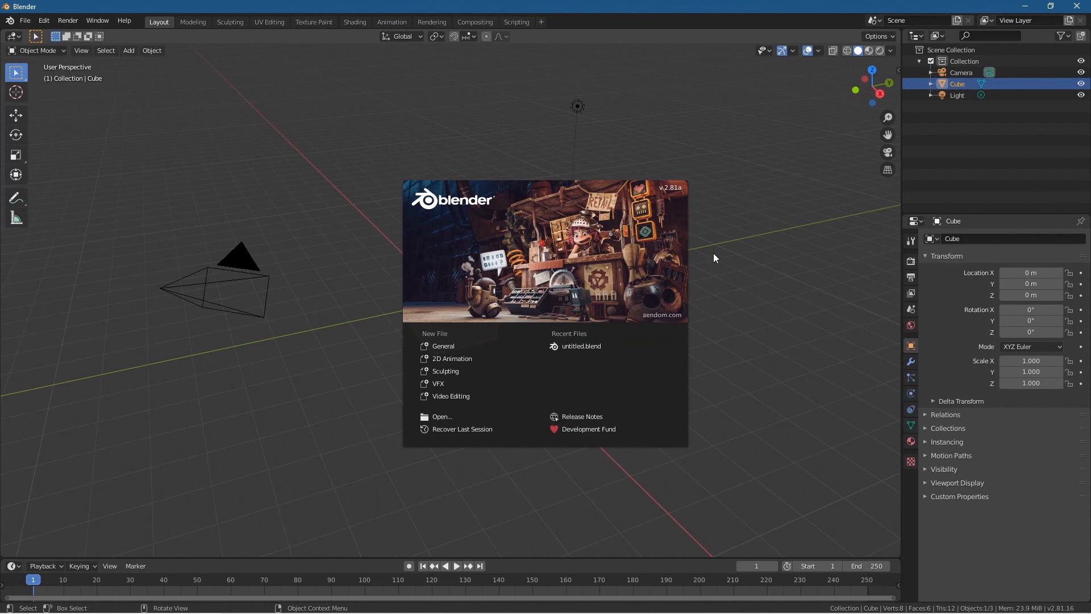
pyautogui.moveTo(693, 263)
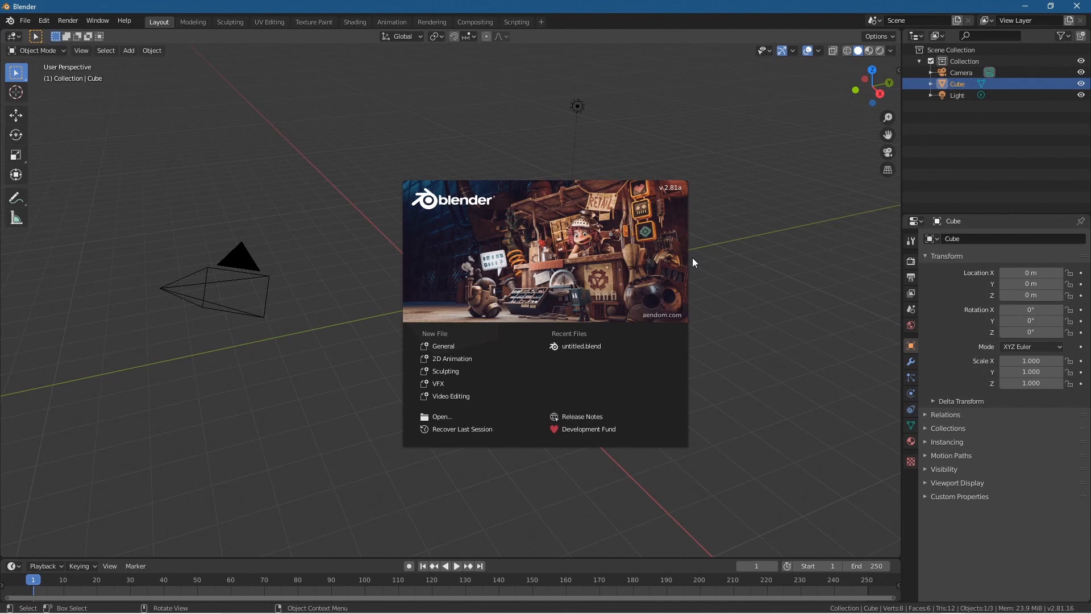
pyautogui.moveTo(442, 345)
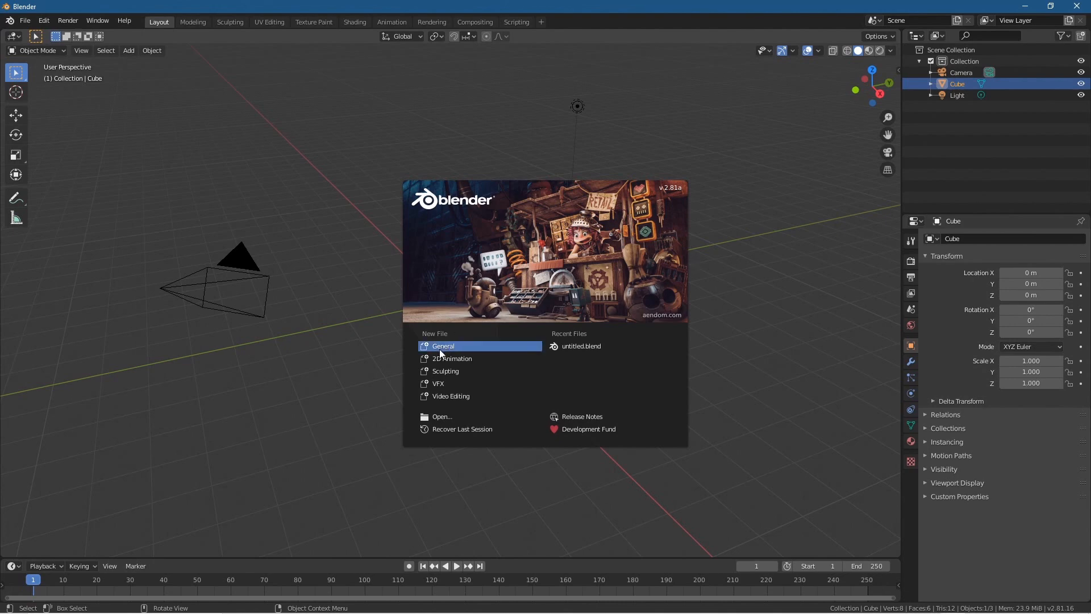
pyautogui.moveTo(721, 295)
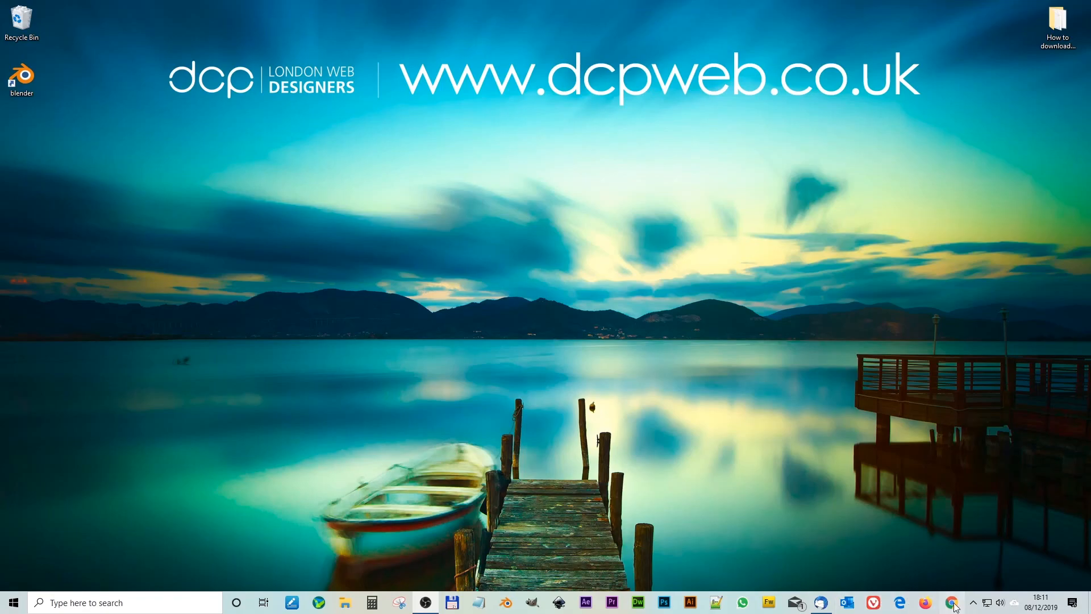
# Step: Launch Chrome, go to YouTube and show the DCP Web Designers channel's created playlists
pyautogui.click(953, 602)
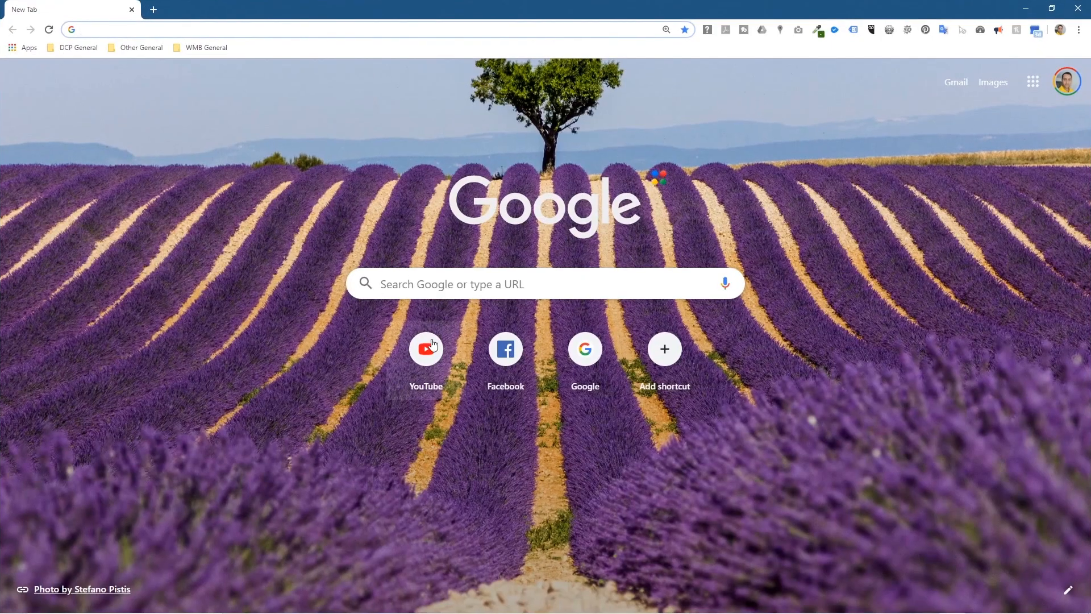
pyautogui.click(425, 349)
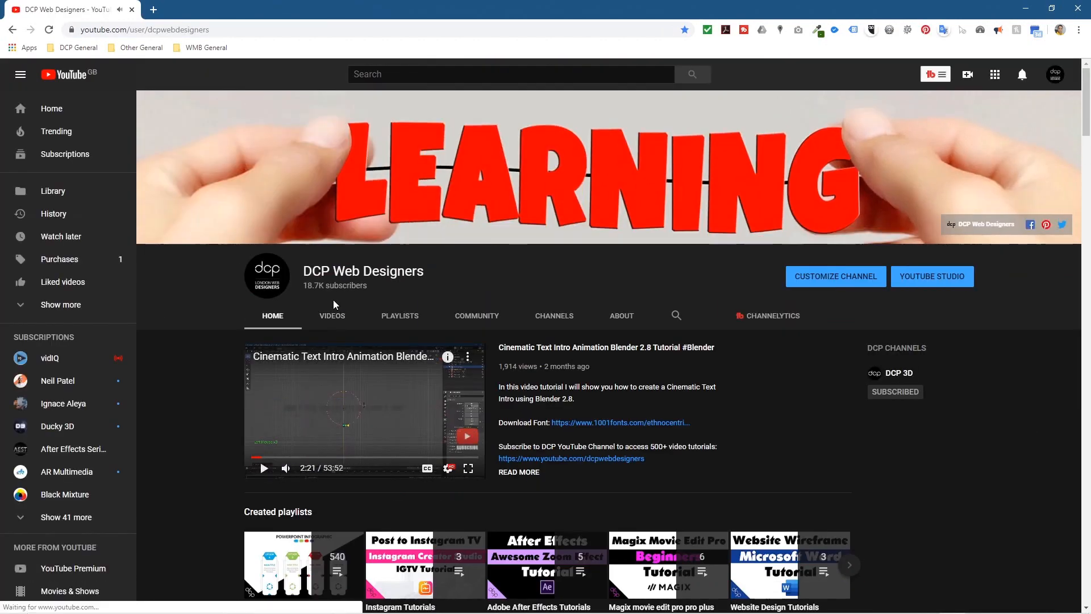
pyautogui.click(399, 315)
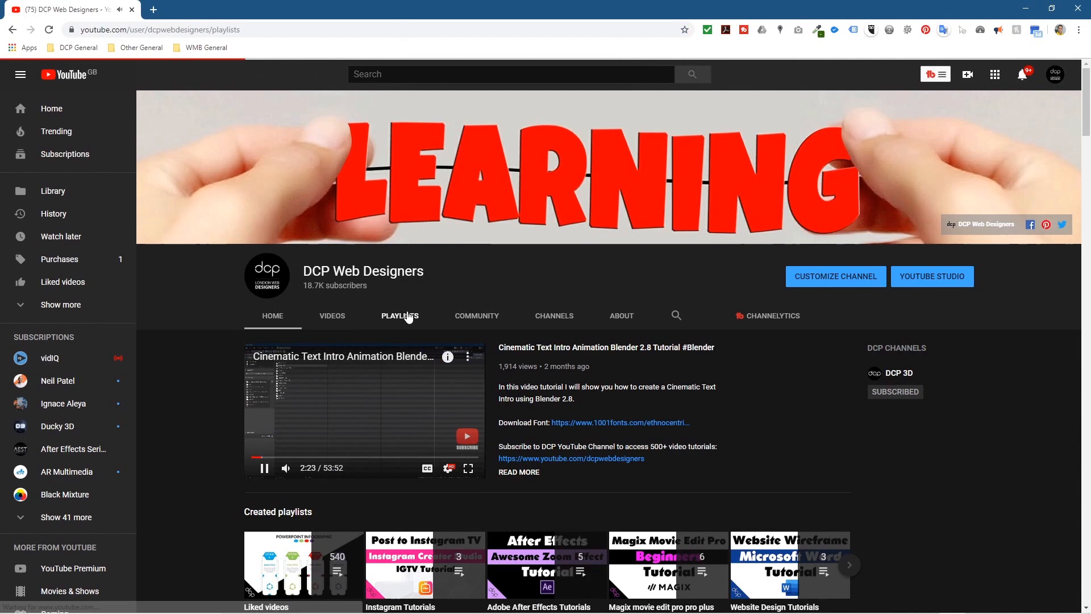
pyautogui.click(399, 315)
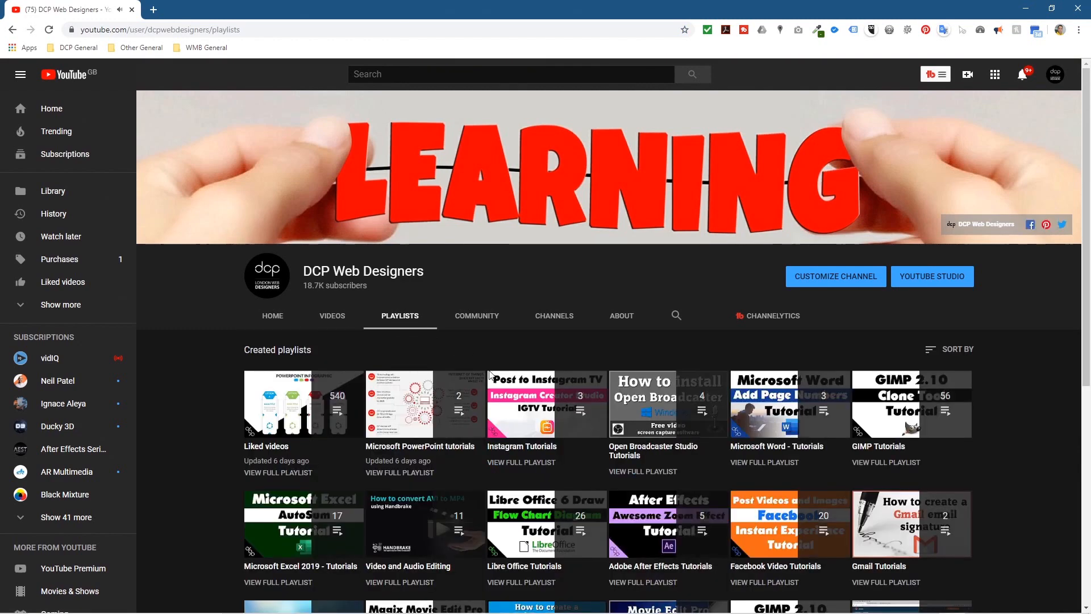
pyautogui.scroll(-3)
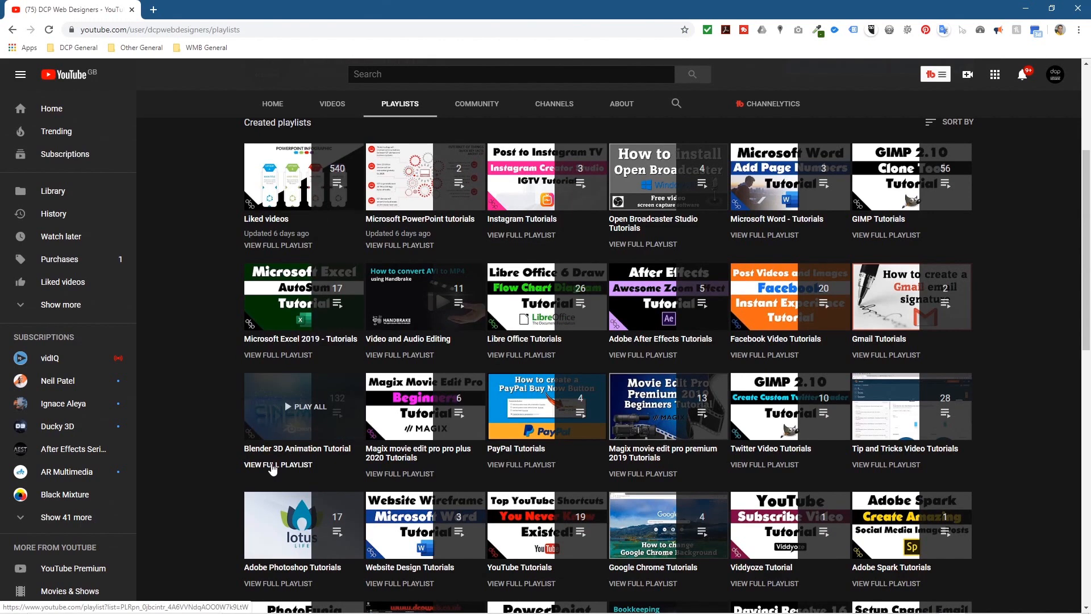
# Step: View the full Blender 3D Animation Tutorial playlist and scroll through its 132 videos back to the top
pyautogui.click(278, 463)
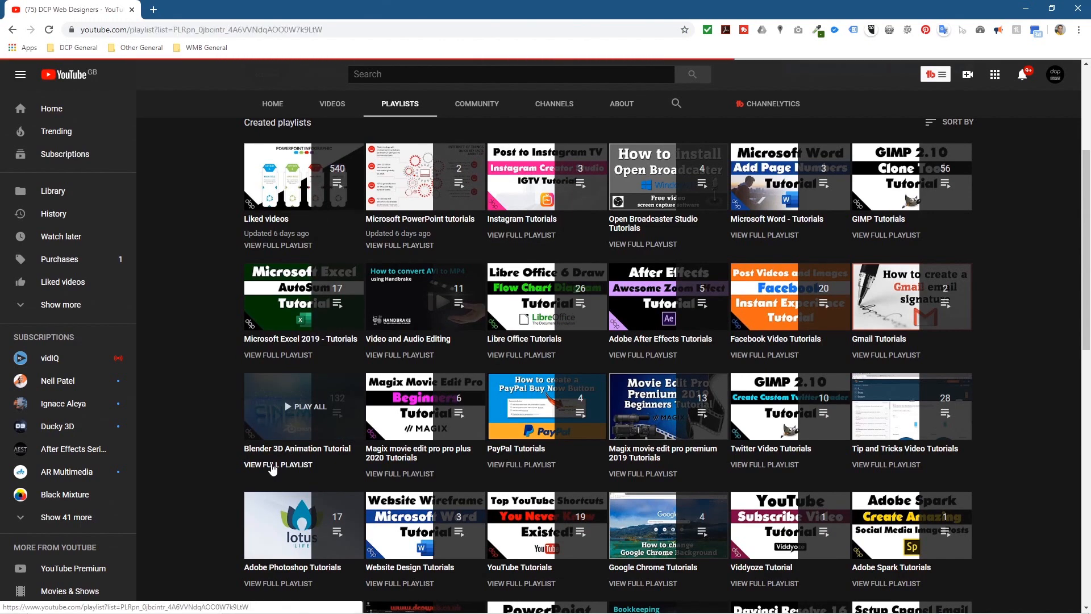
pyautogui.click(277, 463)
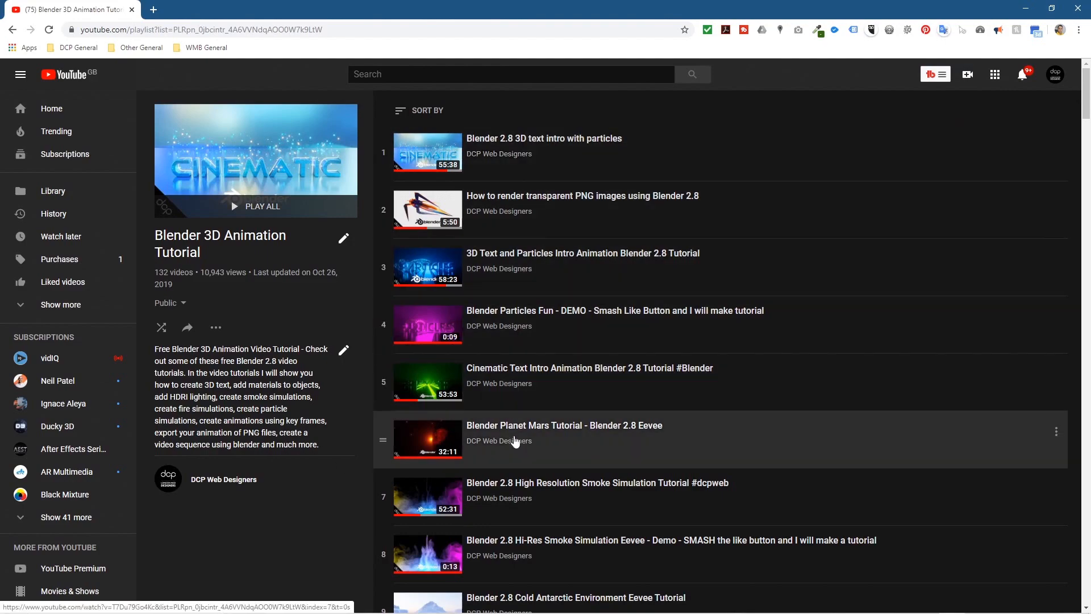
pyautogui.scroll(-3)
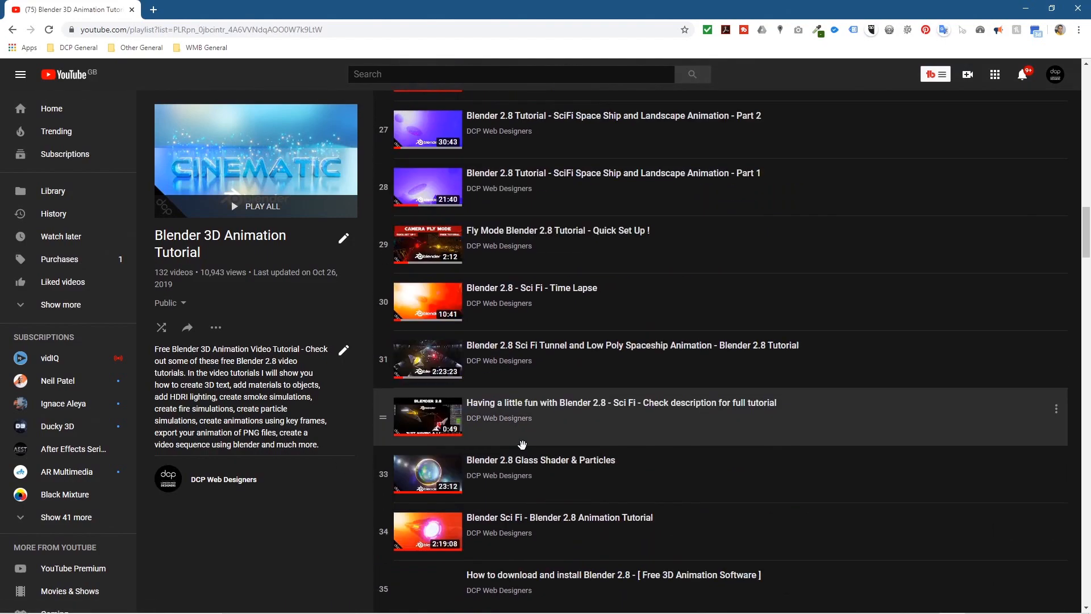
pyautogui.scroll(3)
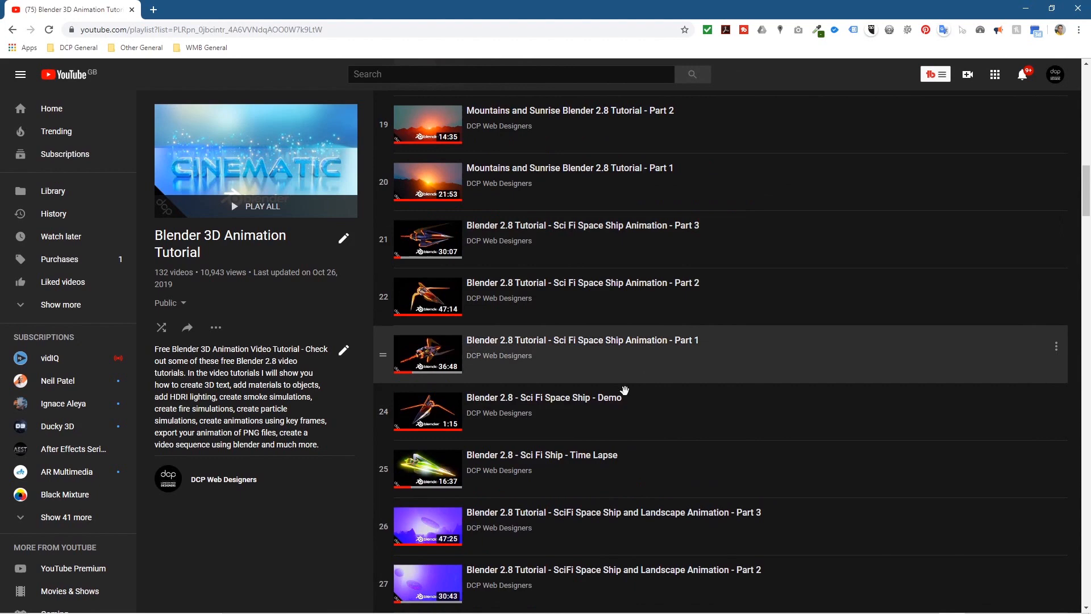
pyautogui.scroll(3)
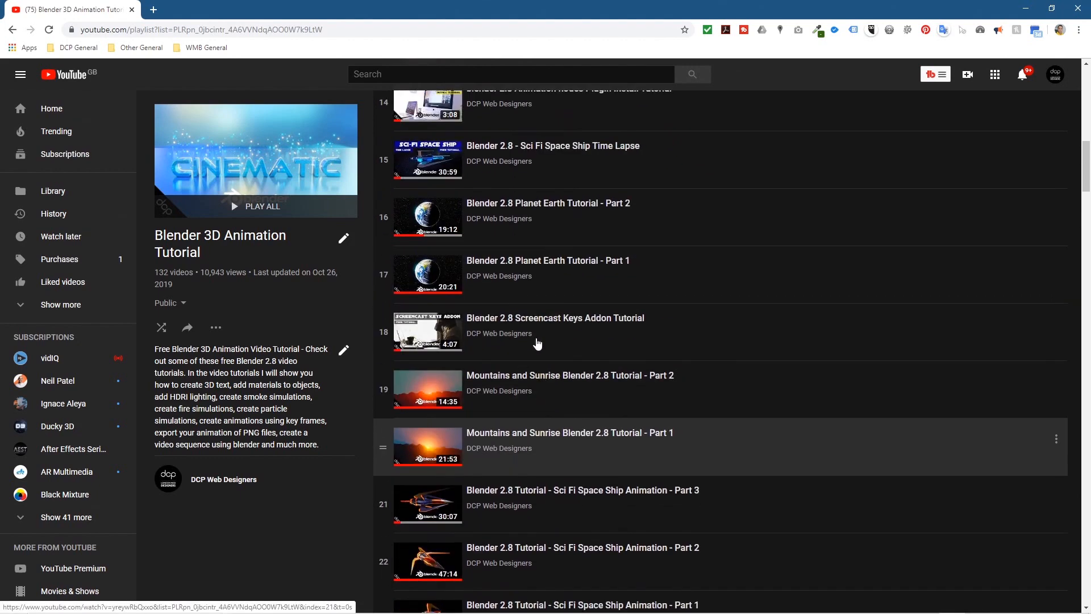
pyautogui.scroll(3)
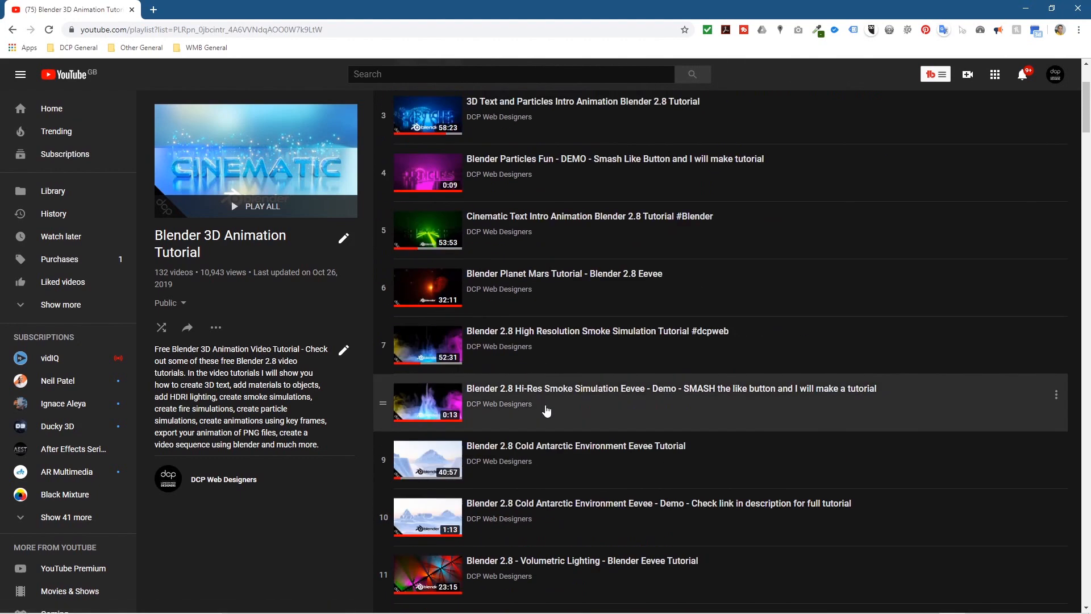
pyautogui.moveTo(469, 423)
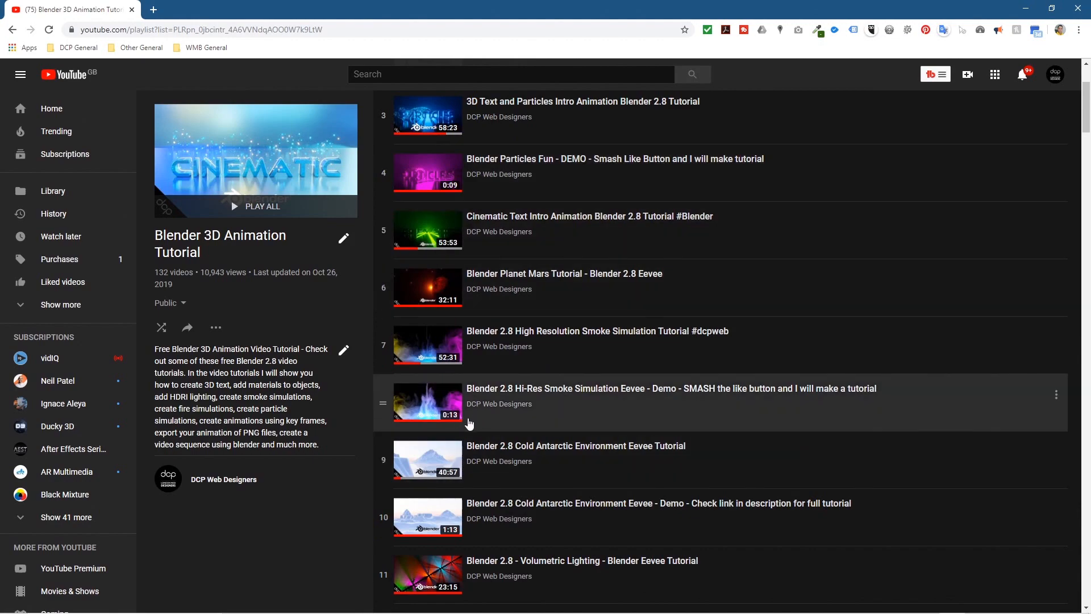
pyautogui.scroll(3)
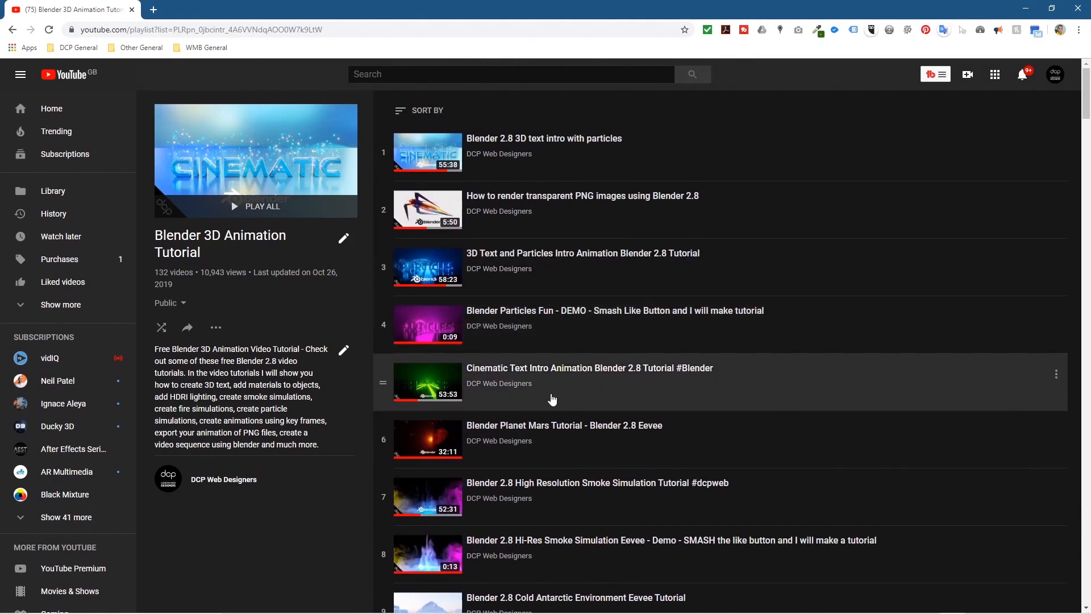
pyautogui.scroll(-3)
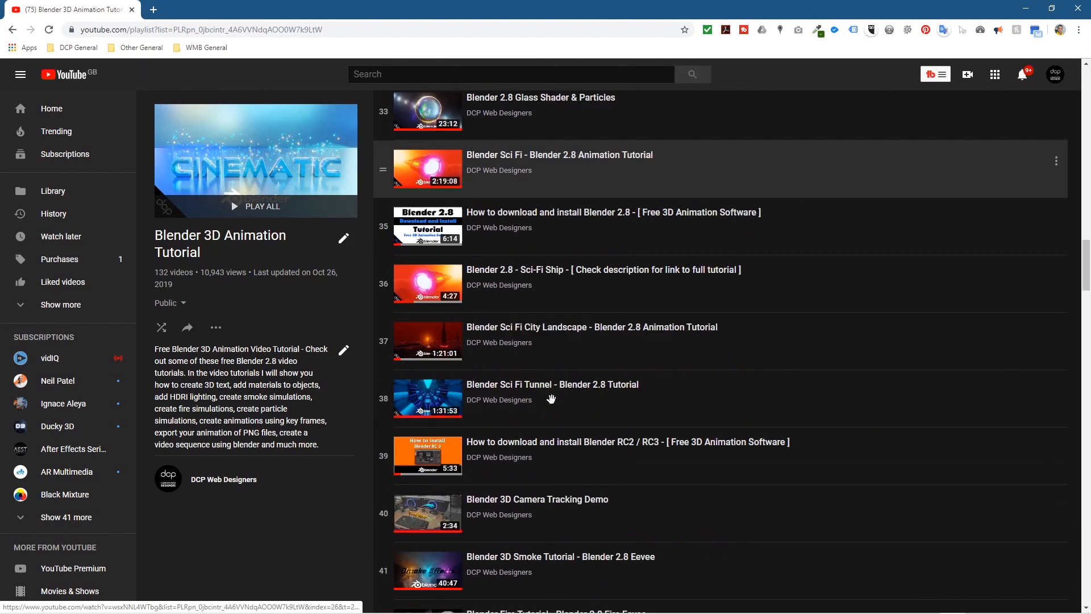
pyautogui.scroll(-3)
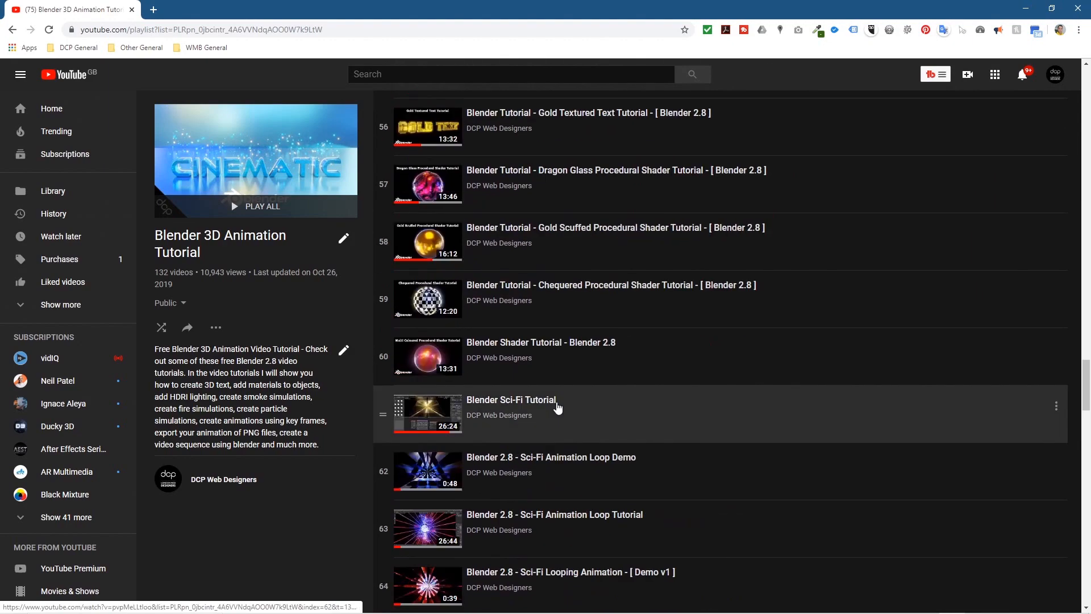
pyautogui.scroll(3)
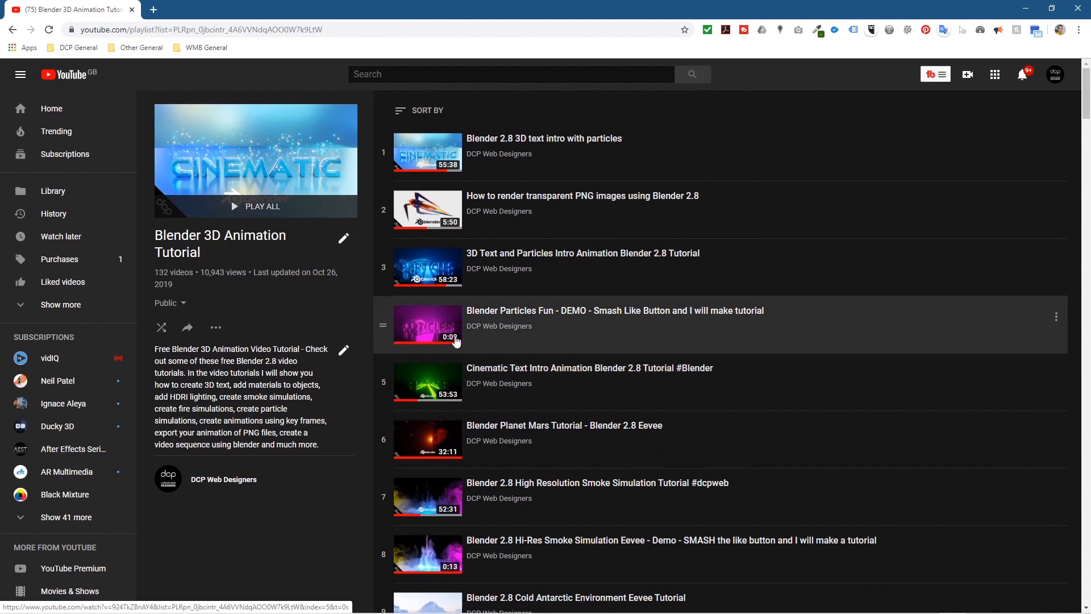
pyautogui.moveTo(544, 231)
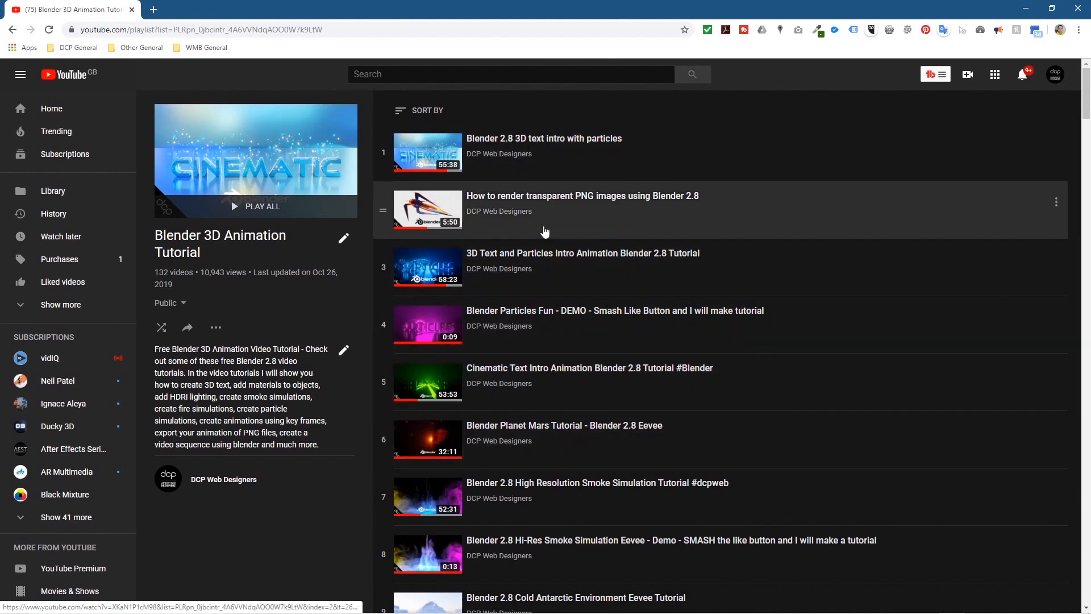